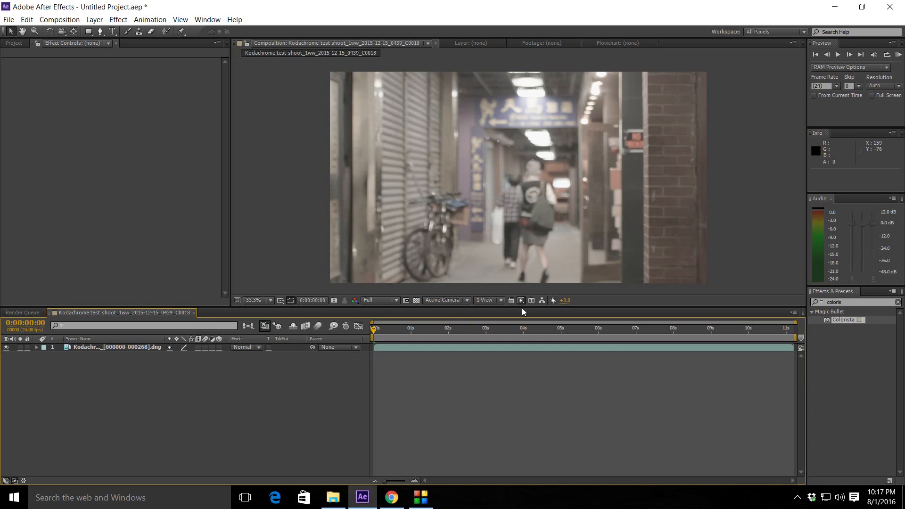
{"action": "mouse_move", "coordinate": [521, 311]}
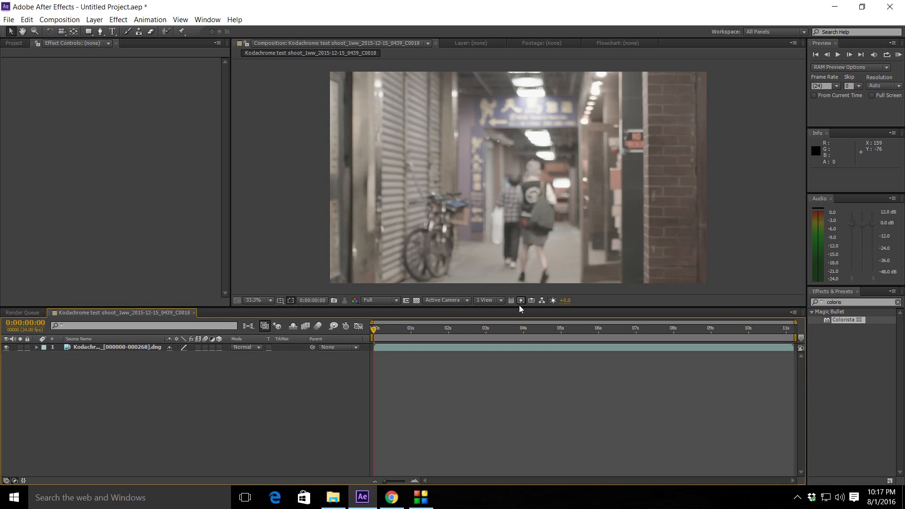
{"action": "mouse_move", "coordinate": [520, 301]}
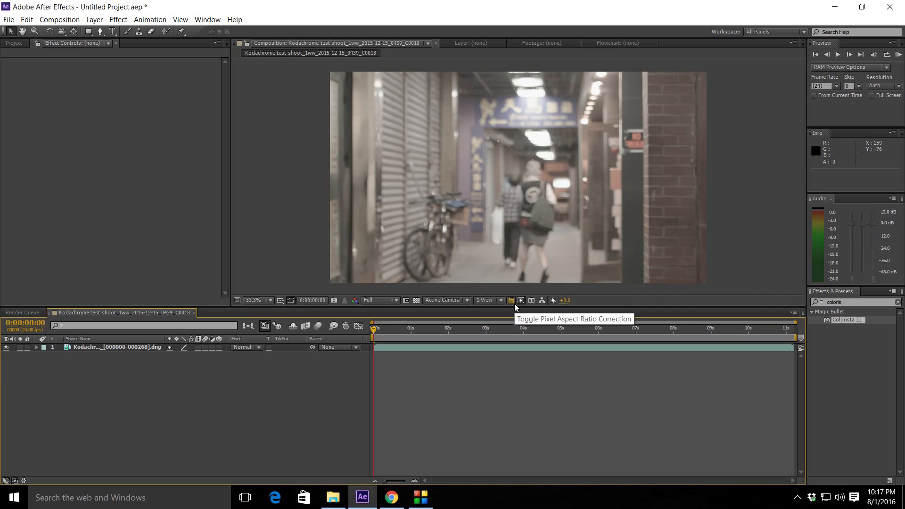
{"action": "mouse_move", "coordinate": [500, 314]}
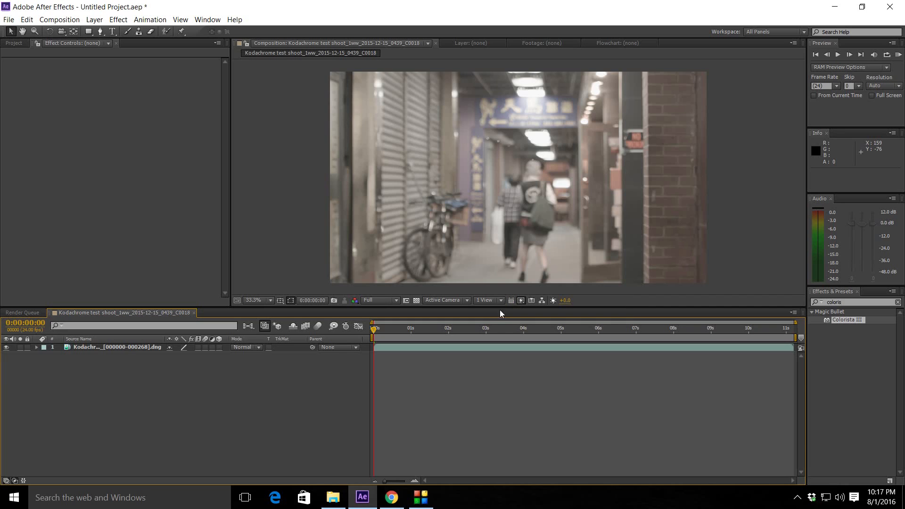
{"action": "mouse_move", "coordinate": [496, 374]}
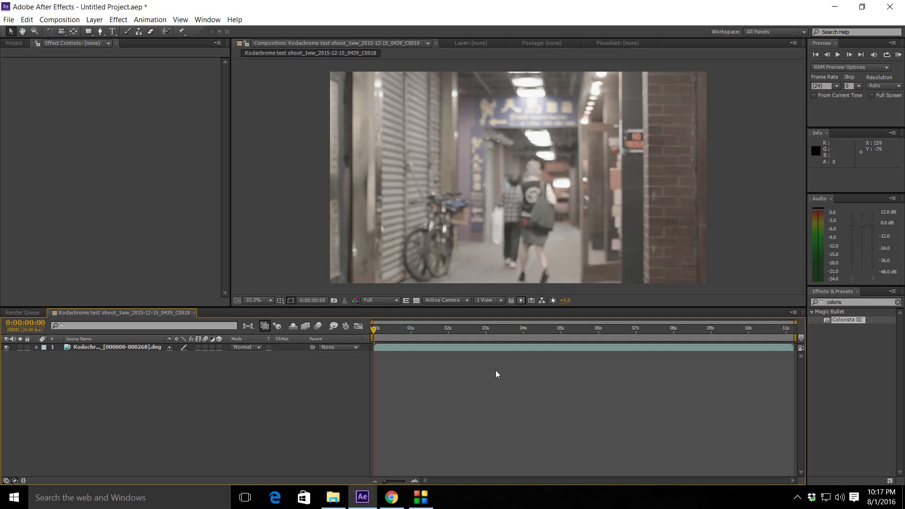
Step: Add Adjustment Layer 4 with Tiffen Dfx Black and White, blended in Multiply mode
{"action": "left_click", "coordinate": [115, 347]}
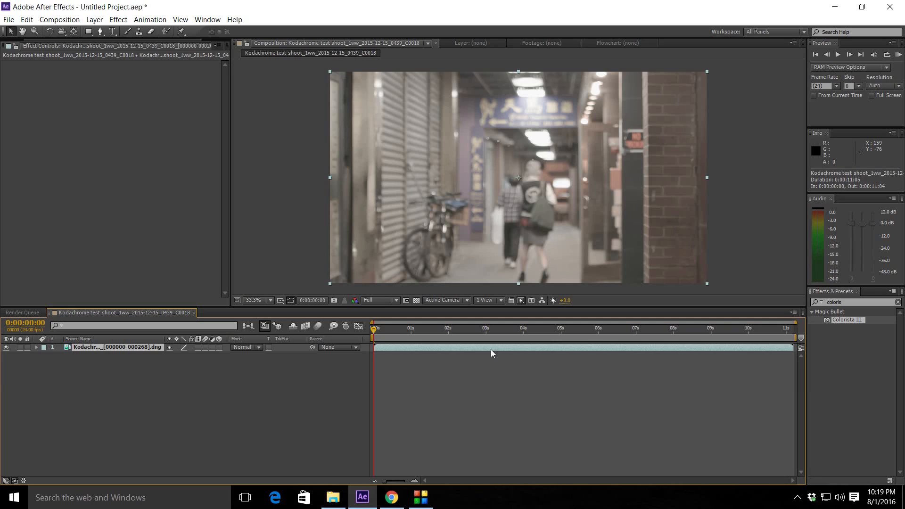
{"action": "mouse_move", "coordinate": [513, 352]}
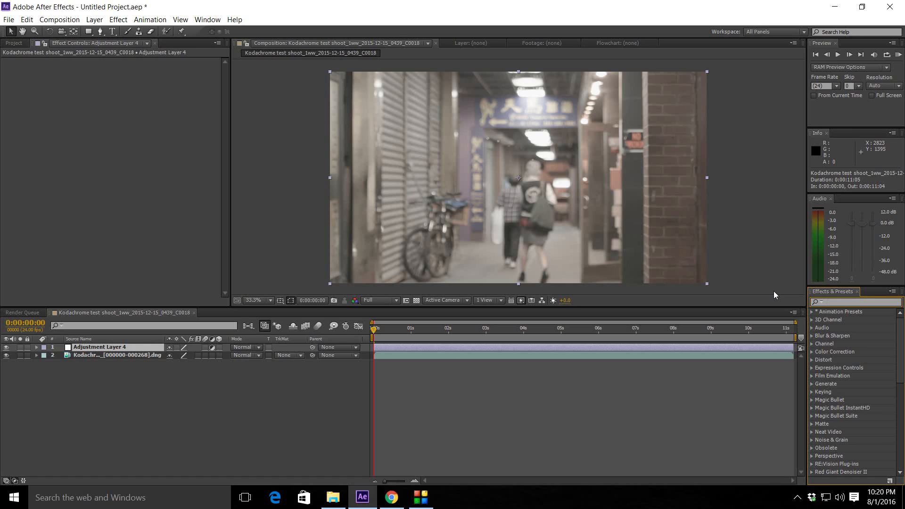
{"action": "type", "text": "black a"}
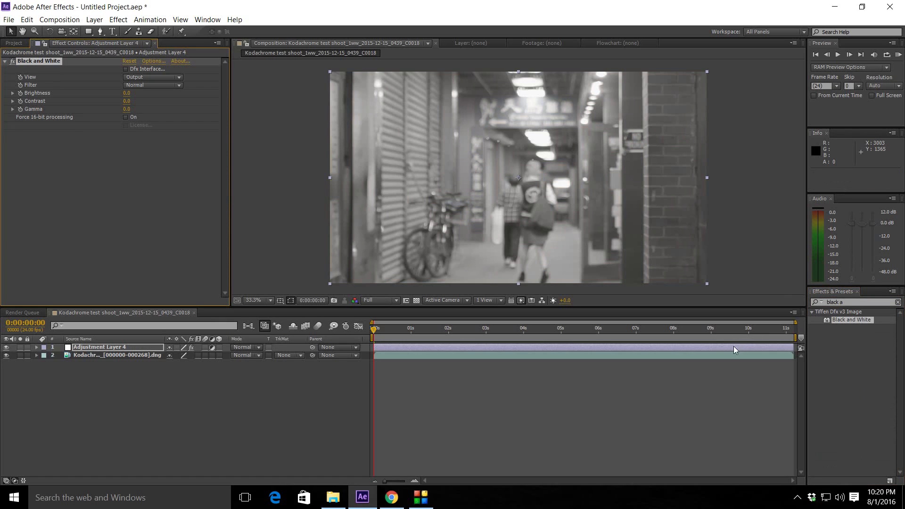
{"action": "mouse_move", "coordinate": [253, 363]}
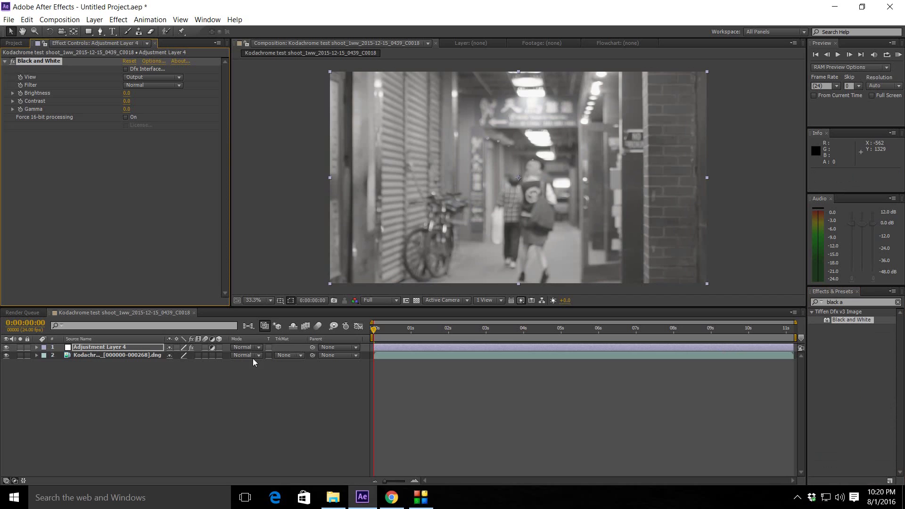
{"action": "left_click", "coordinate": [246, 347]}
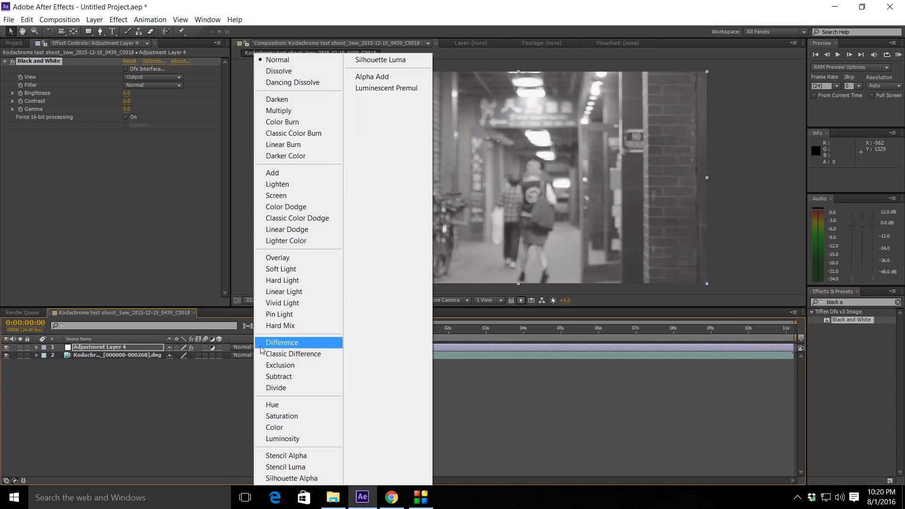
{"action": "left_click", "coordinate": [279, 111]}
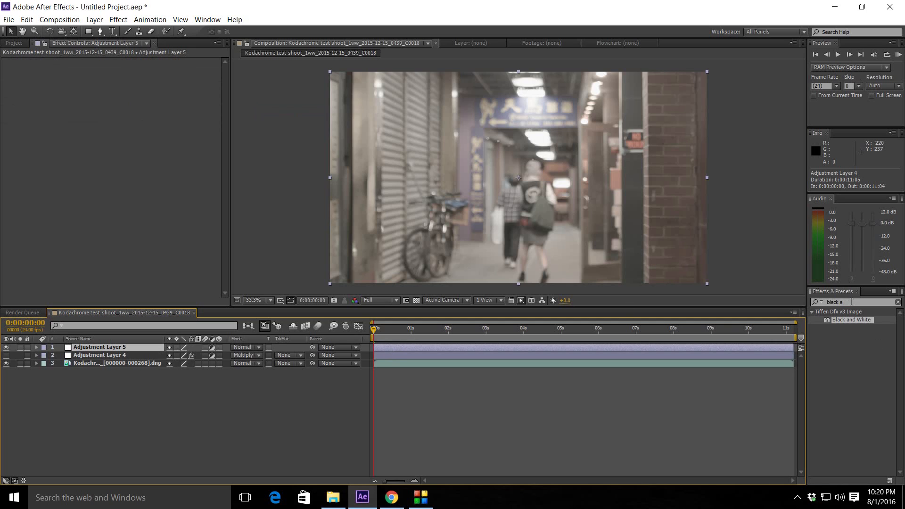
Step: Apply Hue/Saturation to Adjustment Layer 5 and set the Reds to hue −1, saturation −6, lightness 15
{"action": "left_click", "coordinate": [855, 302]}
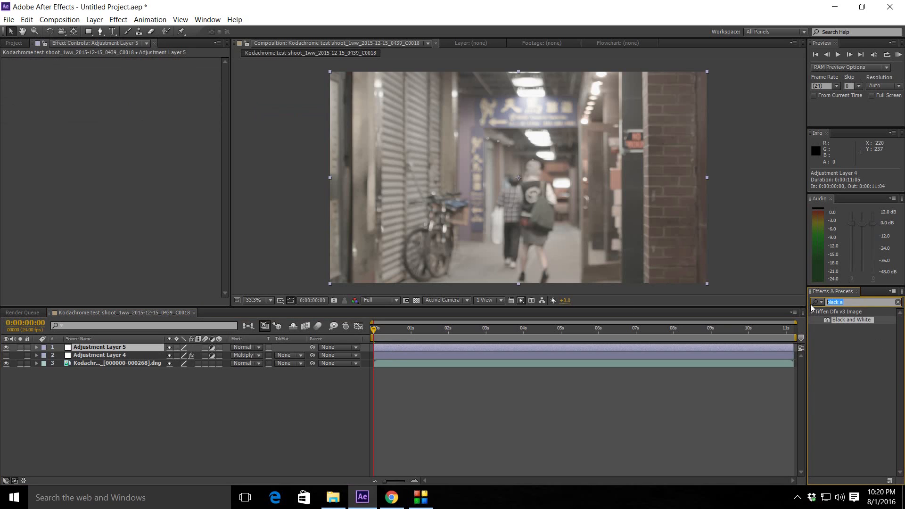
{"action": "type", "text": "hue"}
{"action": "type", "text": "50"}
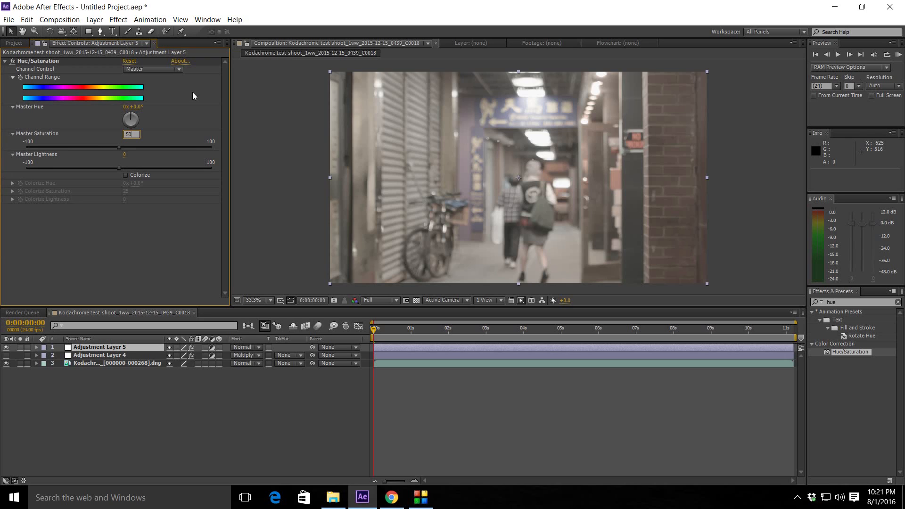
{"action": "mouse_move", "coordinate": [186, 78]}
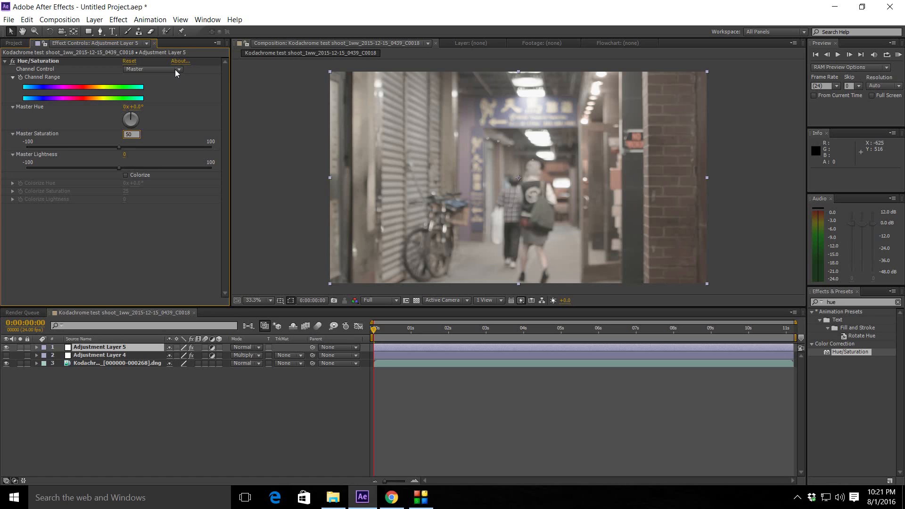
{"action": "left_click", "coordinate": [153, 69]}
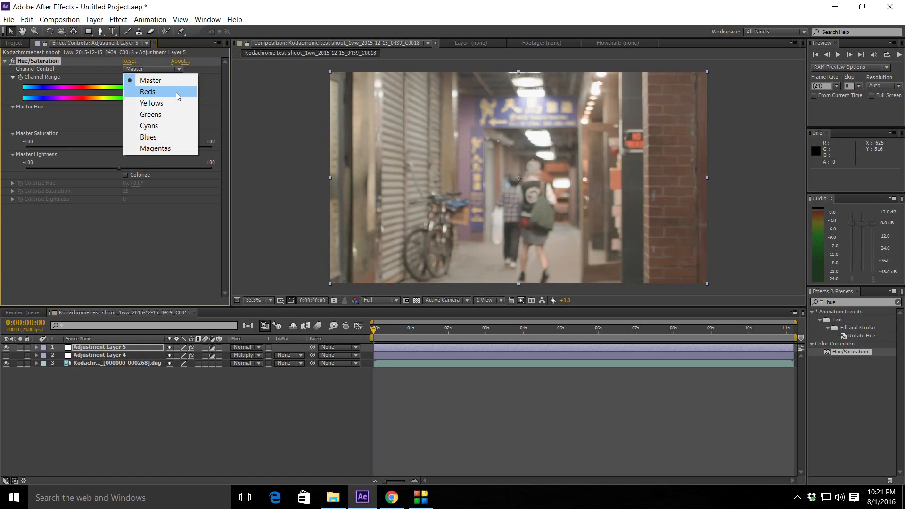
{"action": "left_click", "coordinate": [147, 92]}
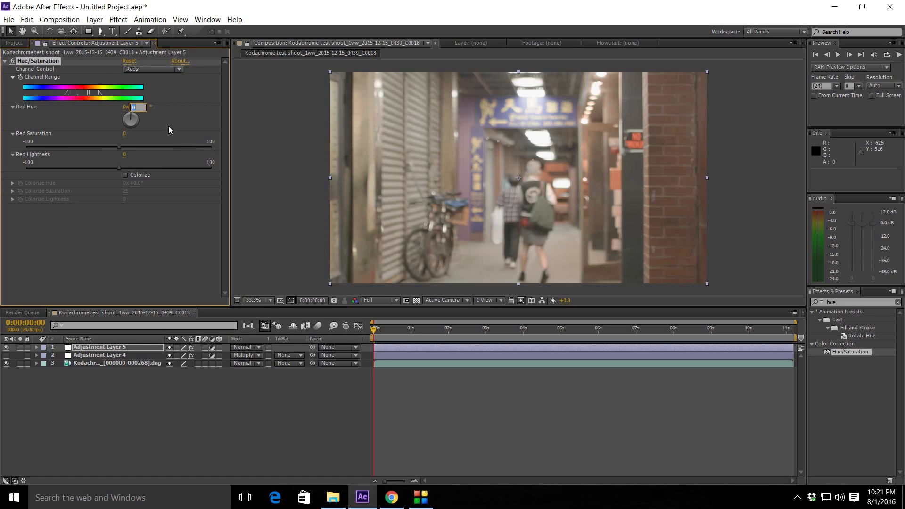
{"action": "type", "text": "-1"}
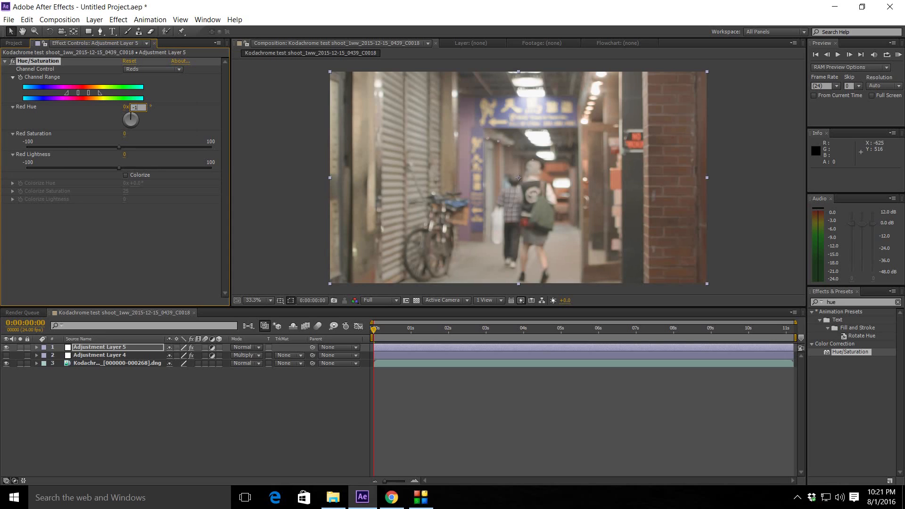
{"action": "mouse_move", "coordinate": [178, 126]}
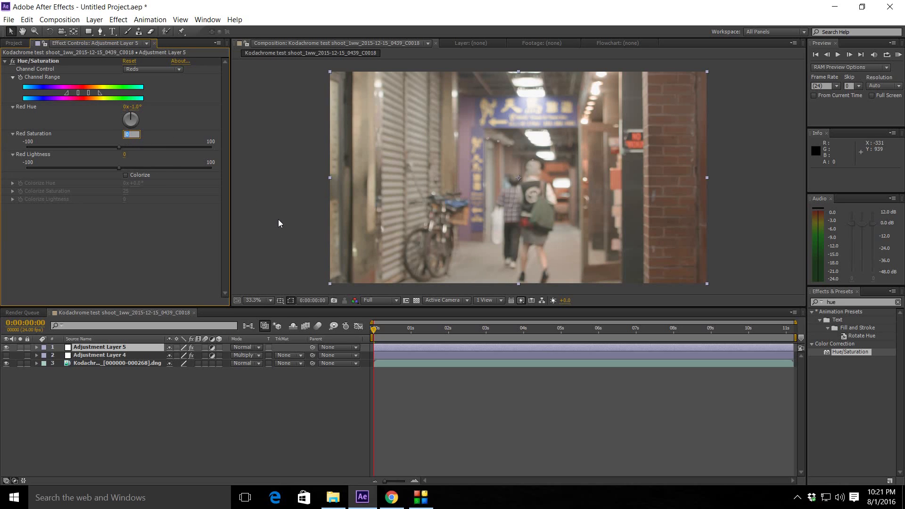
{"action": "type", "text": "-6"}
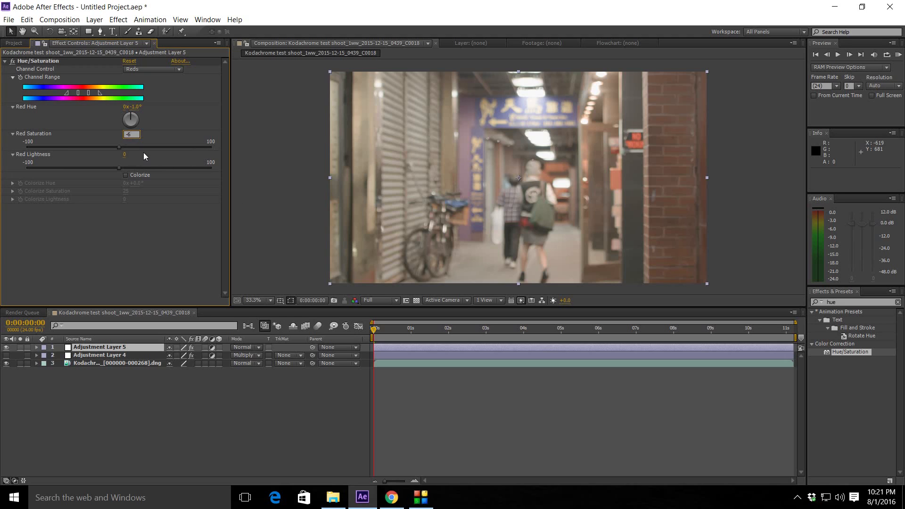
{"action": "left_click", "coordinate": [131, 155]}
{"action": "type", "text": "15"}
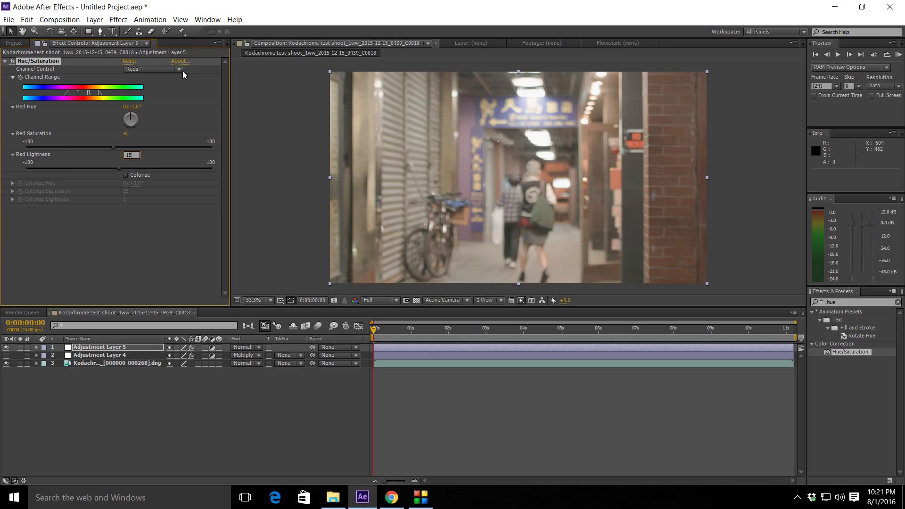
Step: Set Yellow Lightness to 25 and Blue Hue to 7 in Hue/Saturation
{"action": "left_click", "coordinate": [151, 68]}
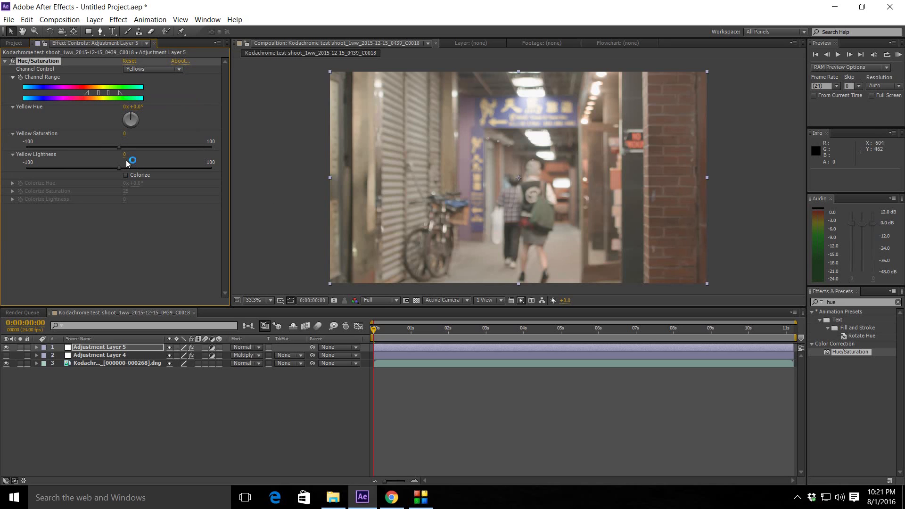
{"action": "left_click", "coordinate": [132, 160]}
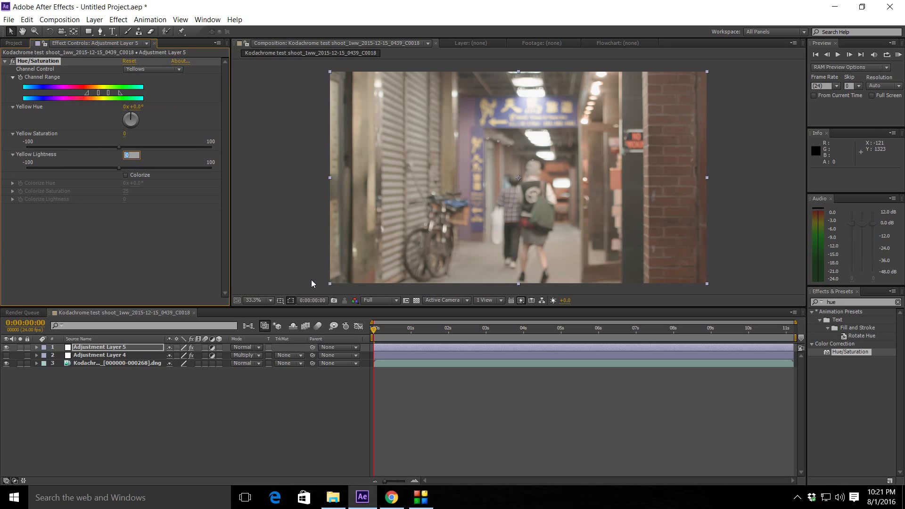
{"action": "type", "text": "25"}
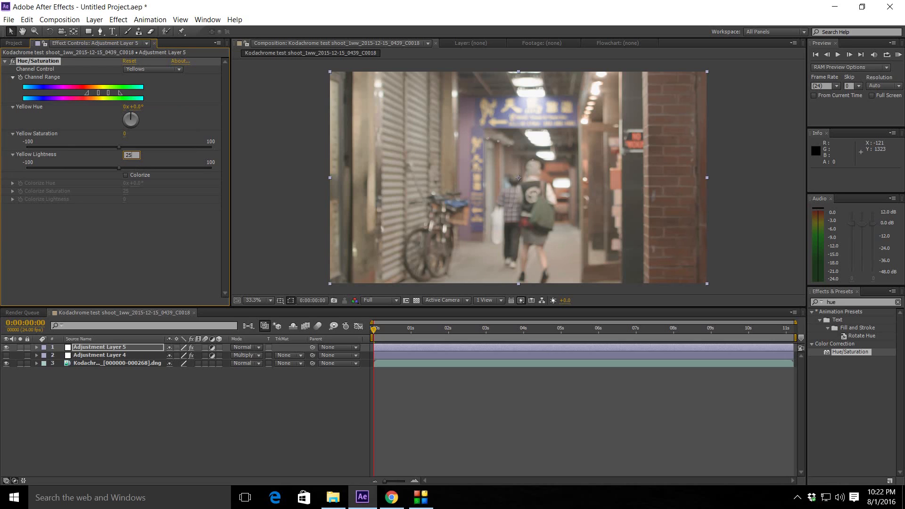
{"action": "mouse_move", "coordinate": [182, 75]}
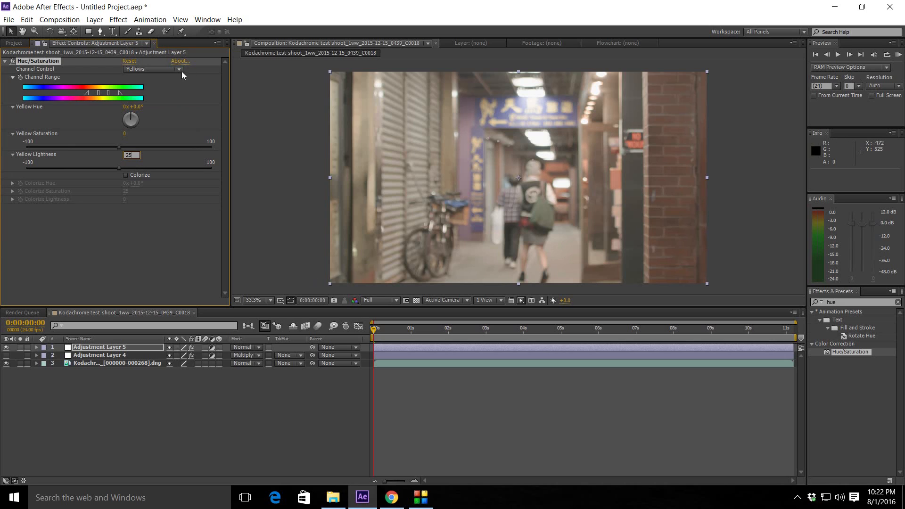
{"action": "left_click", "coordinate": [149, 69]}
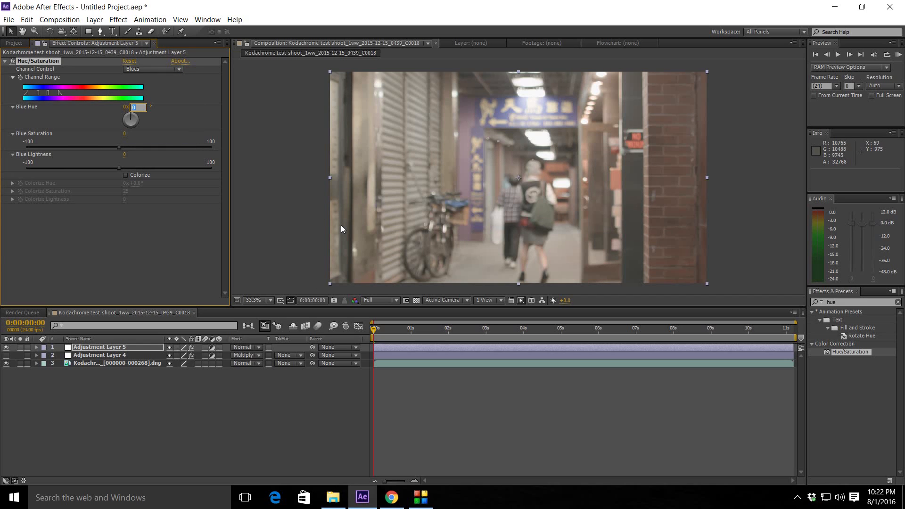
{"action": "type", "text": "7"}
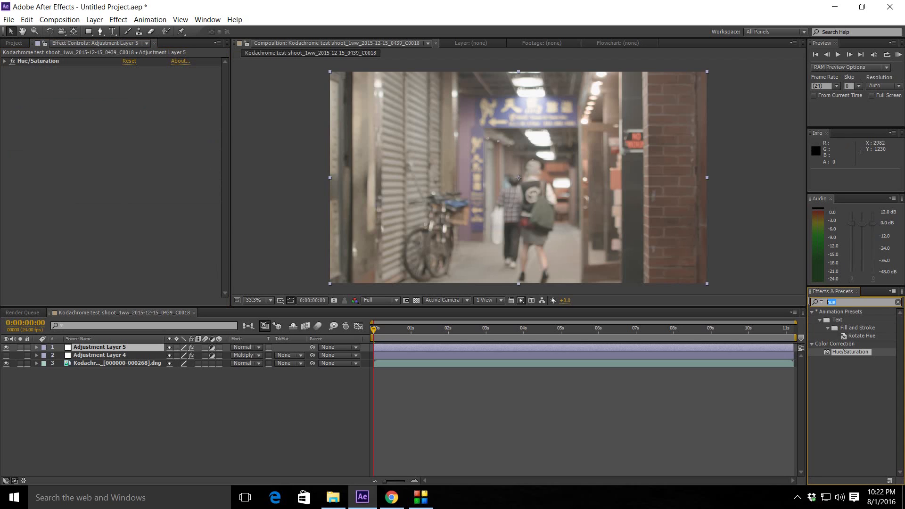
Step: Apply Channel Mixer to Adjustment Layer 5 and set Red-Red to 85
{"action": "type", "text": "chaa"}
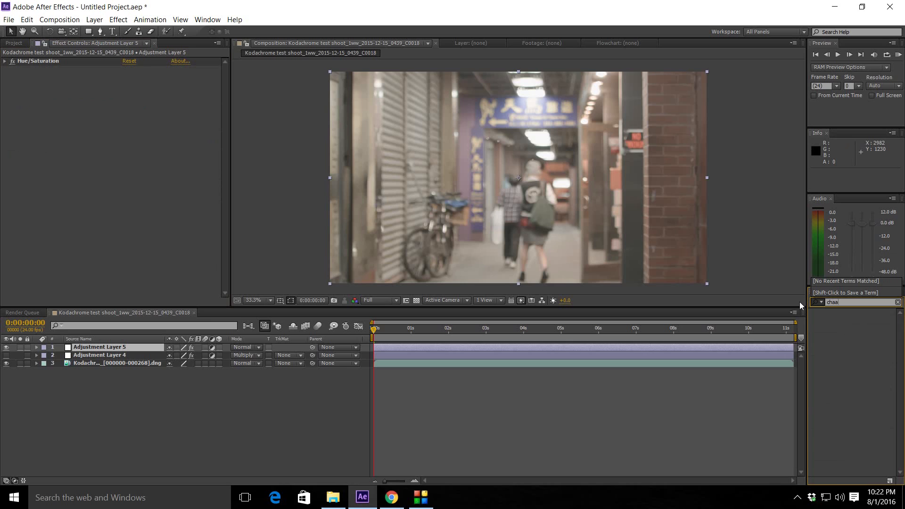
{"action": "type", "text": "chann"}
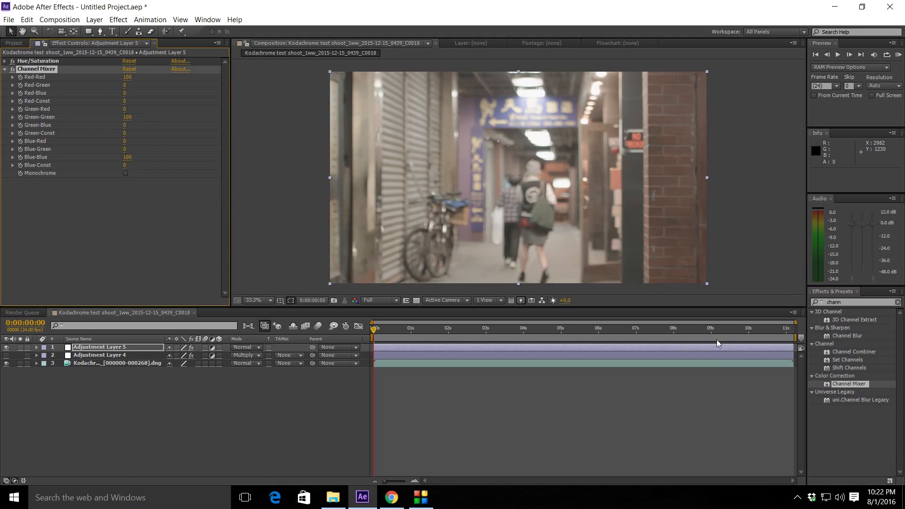
{"action": "double_click", "coordinate": [128, 77]}
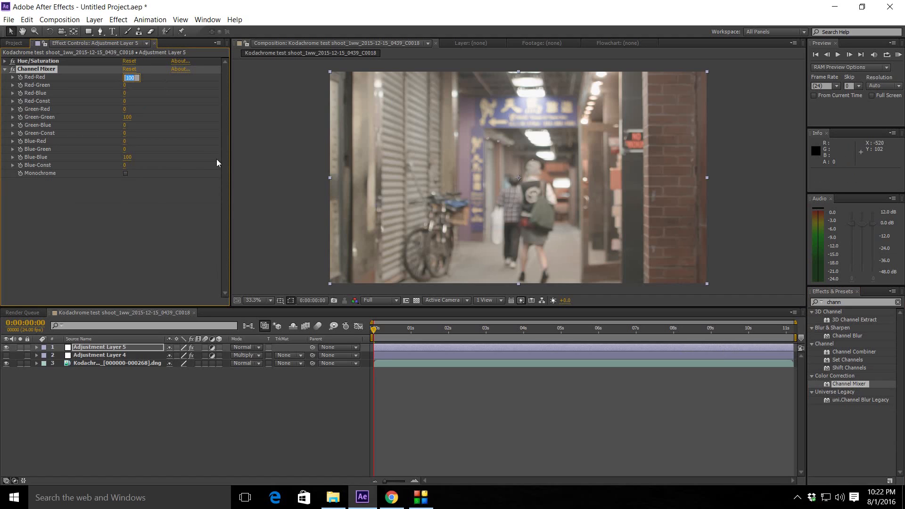
{"action": "mouse_move", "coordinate": [250, 183]}
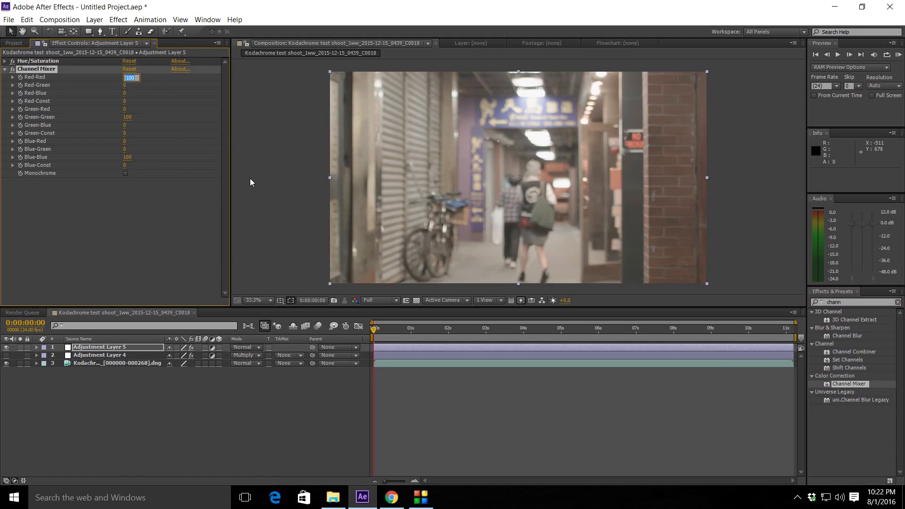
{"action": "type", "text": "85"}
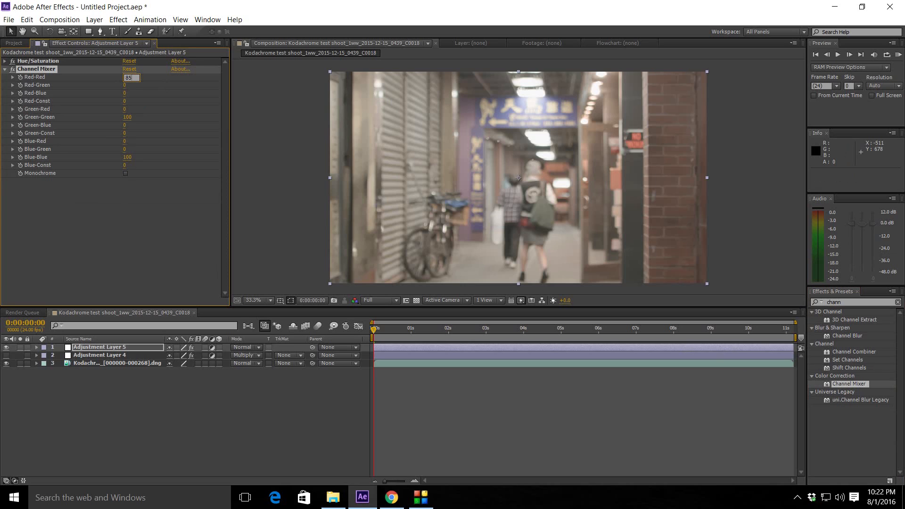
{"action": "mouse_move", "coordinate": [124, 85]}
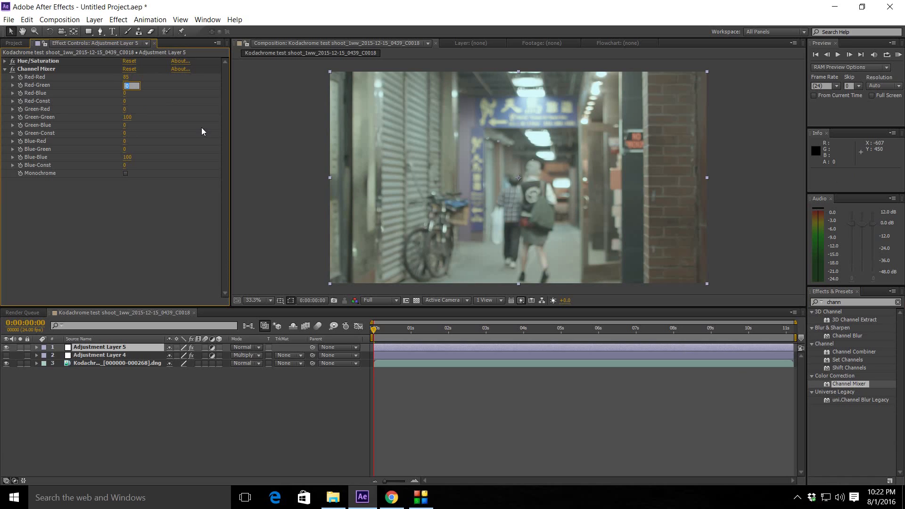
Step: Set Channel Mixer Red-Green 10, Red-Blue −15, Red-Const 15, Blue-Red 15, Blue-Green −10
{"action": "type", "text": "10"}
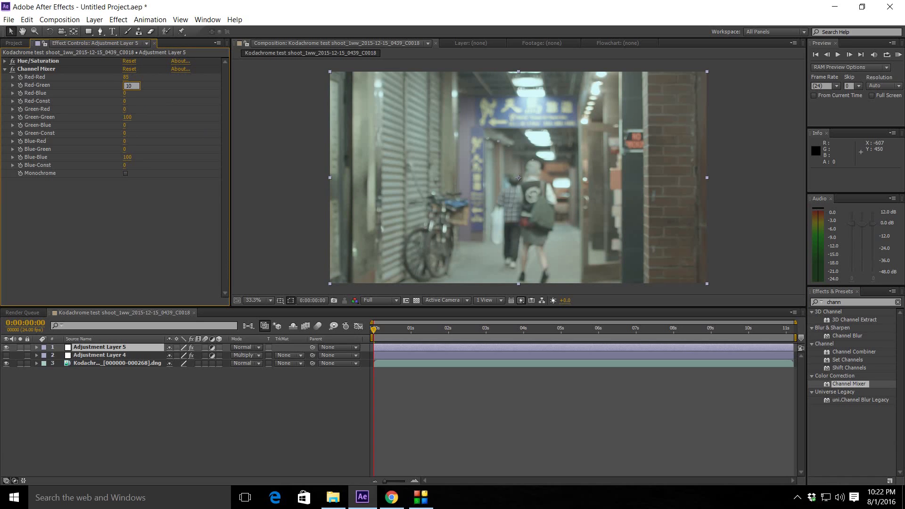
{"action": "mouse_move", "coordinate": [125, 96]}
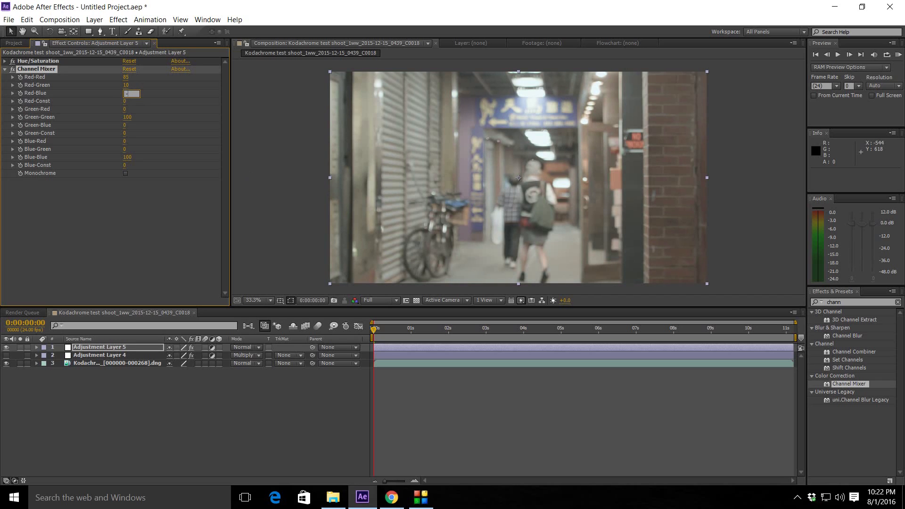
{"action": "type", "text": "-15"}
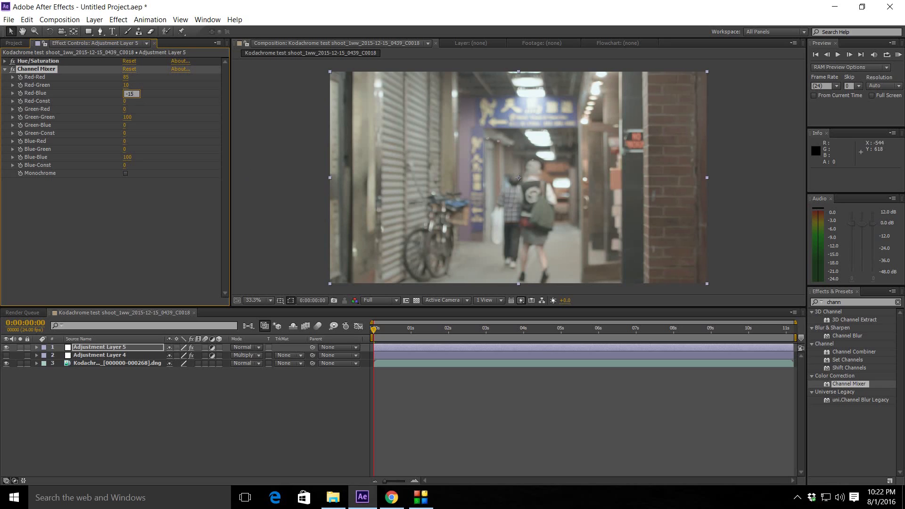
{"action": "mouse_move", "coordinate": [129, 102]}
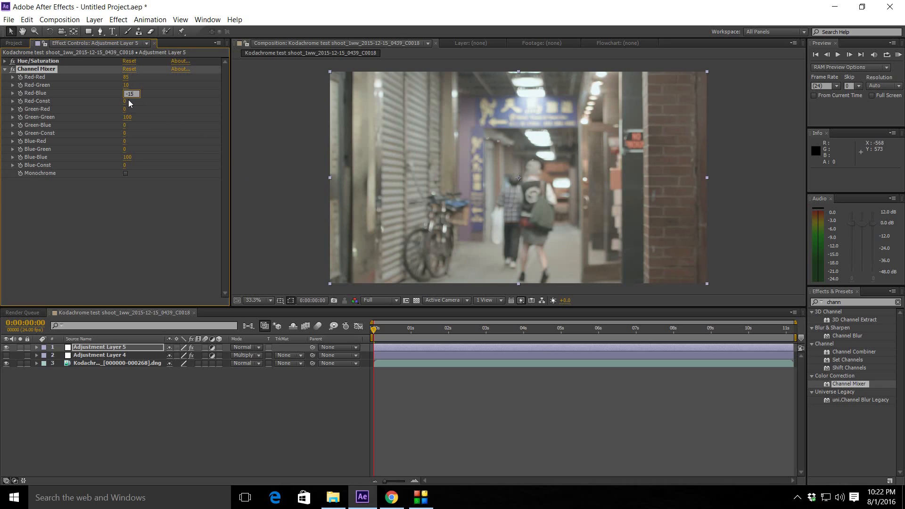
{"action": "left_click", "coordinate": [131, 101]}
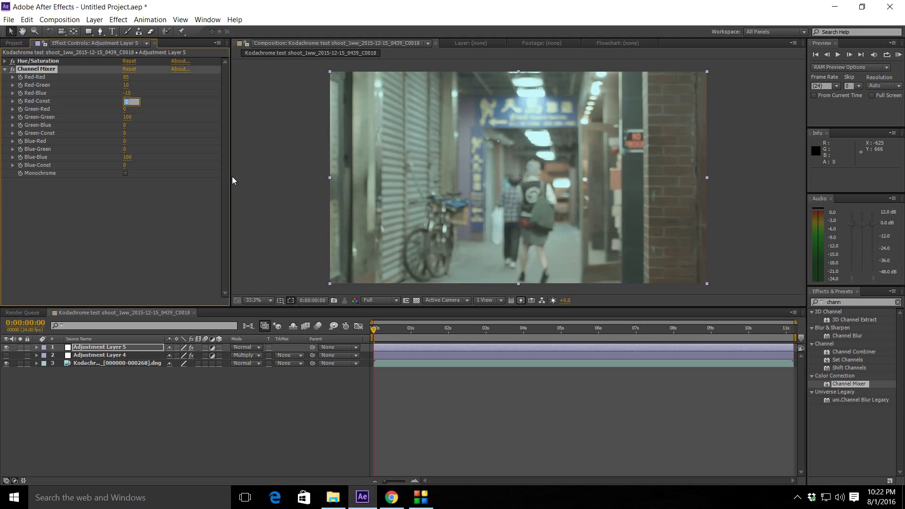
{"action": "type", "text": "15"}
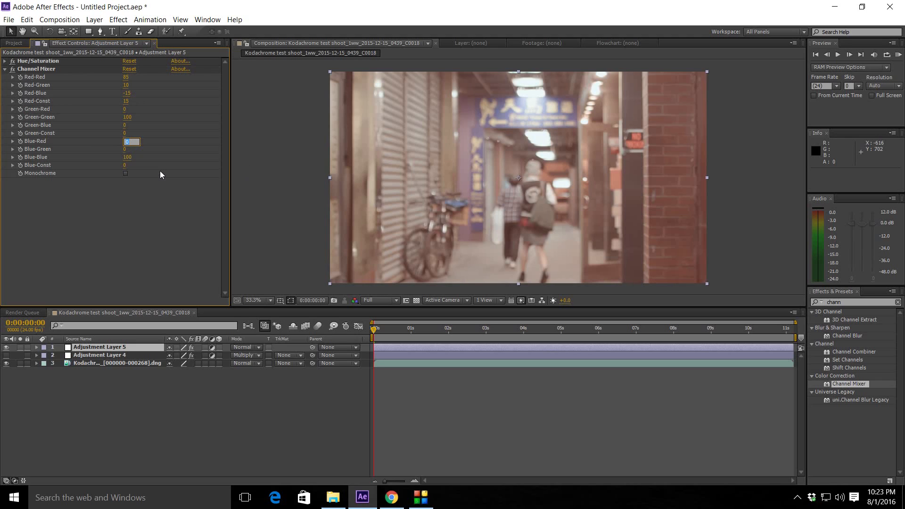
{"action": "type", "text": "15"}
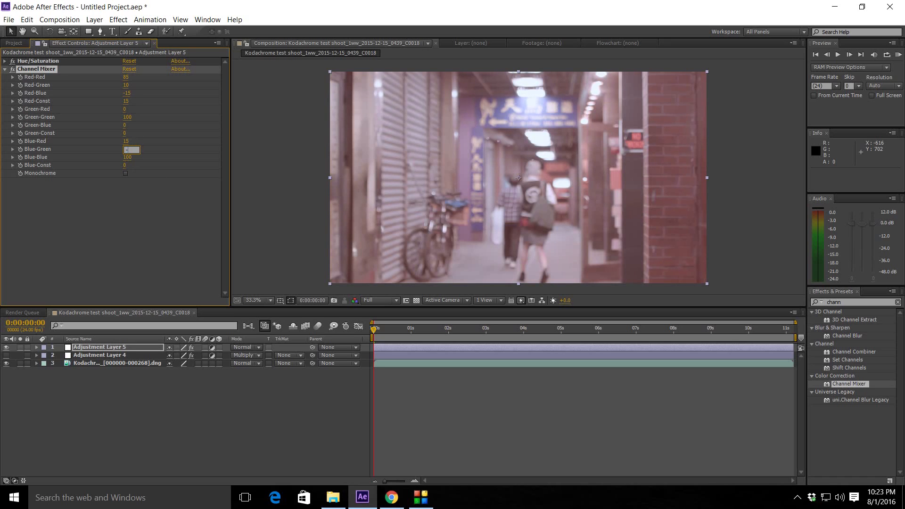
{"action": "type", "text": "-10"}
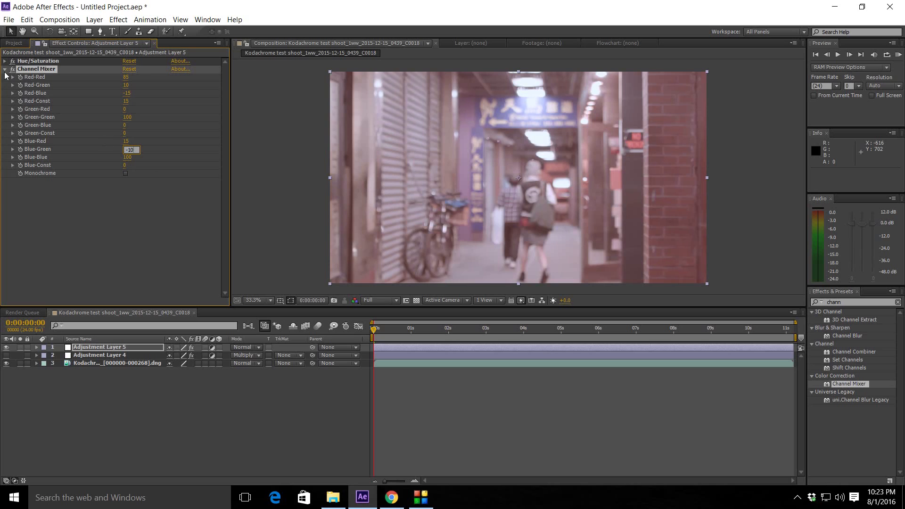
Step: Collapse the Channel Mixer and start an effects search for 'co'
{"action": "left_click", "coordinate": [5, 69]}
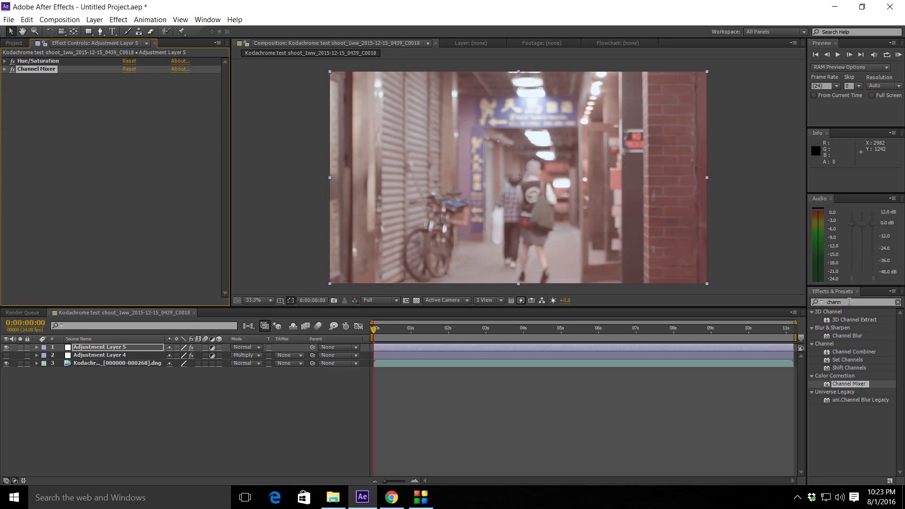
{"action": "left_click", "coordinate": [849, 302]}
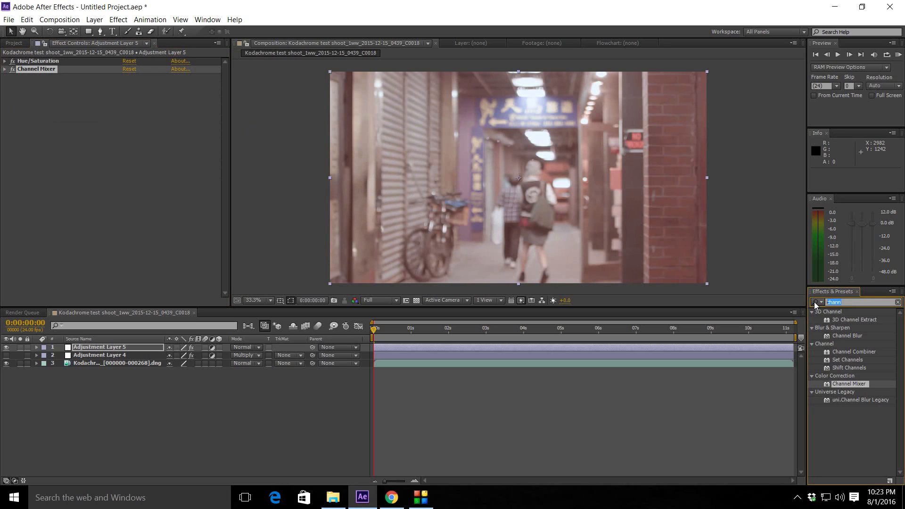
{"action": "type", "text": "color bal"}
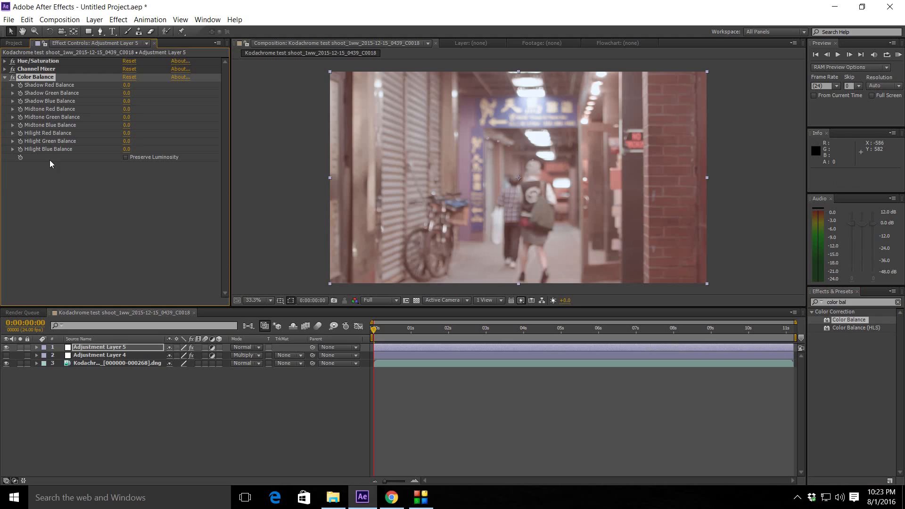
{"action": "mouse_move", "coordinate": [47, 139]}
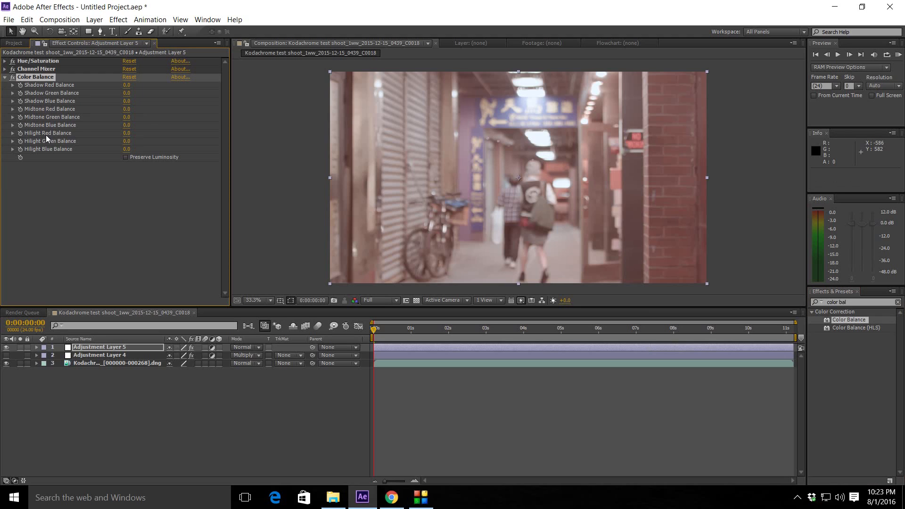
{"action": "mouse_move", "coordinate": [45, 140]}
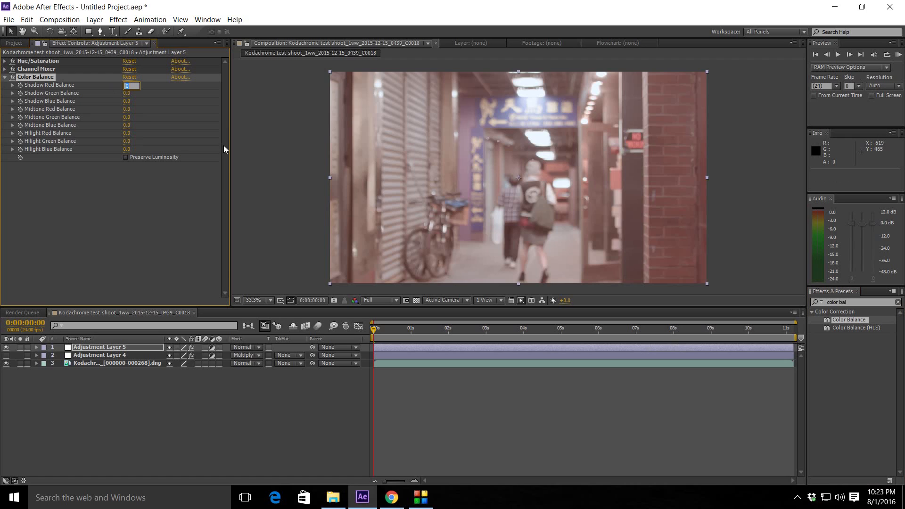
Step: Enter −25 for the Color Balance shadow and midtone red balance
{"action": "type", "text": "-2"}
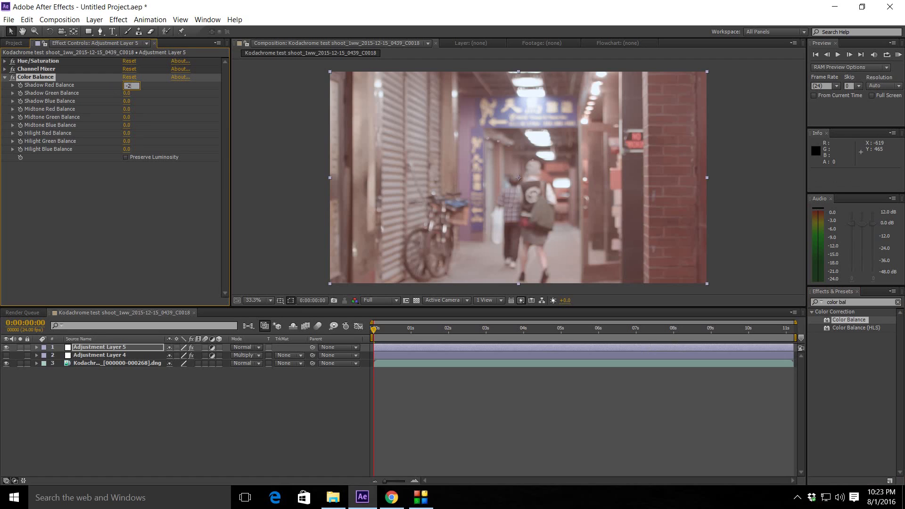
{"action": "type", "text": "-25"}
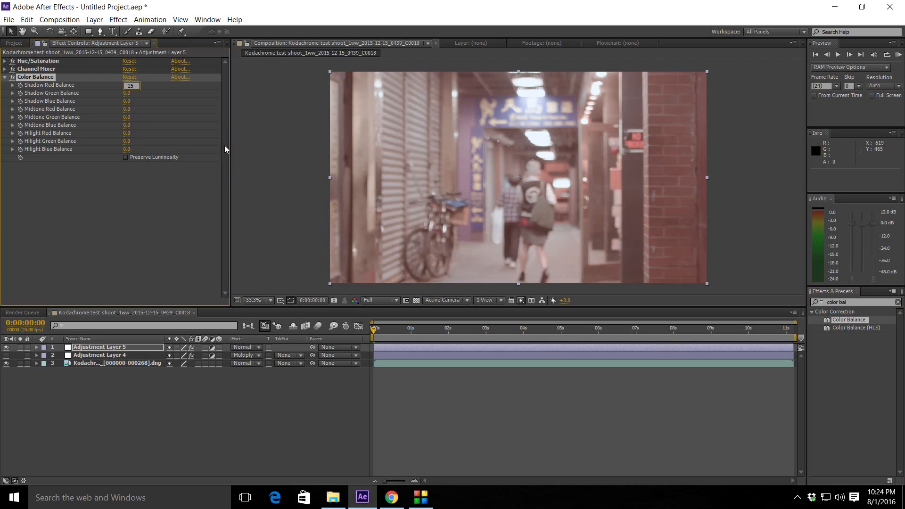
{"action": "mouse_move", "coordinate": [90, 108]}
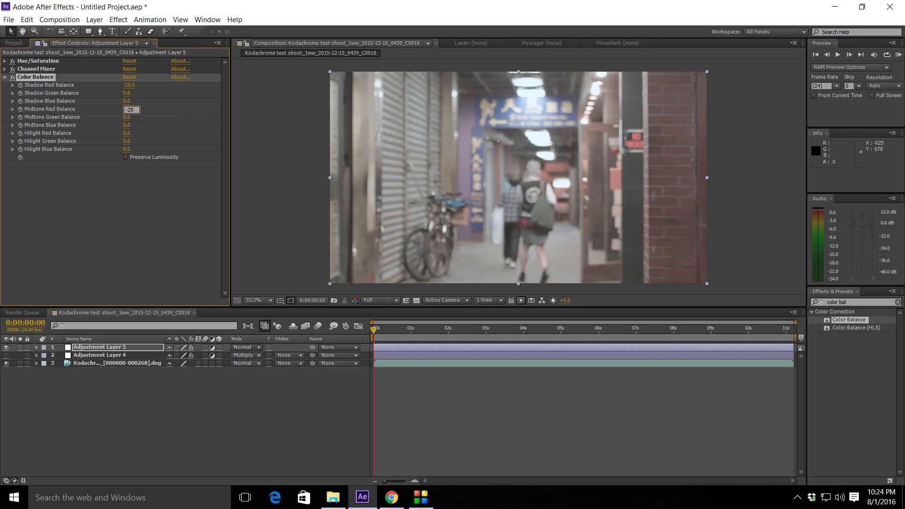
{"action": "mouse_move", "coordinate": [281, 183]}
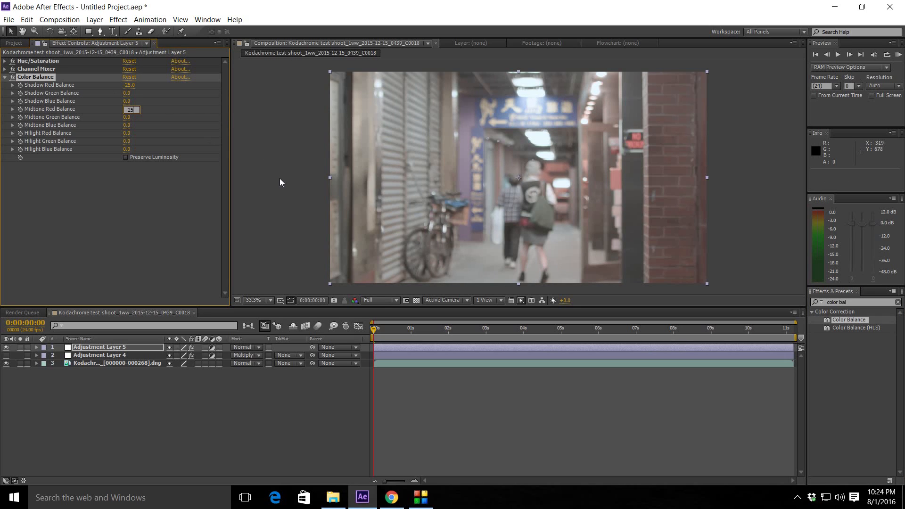
{"action": "mouse_move", "coordinate": [269, 183]}
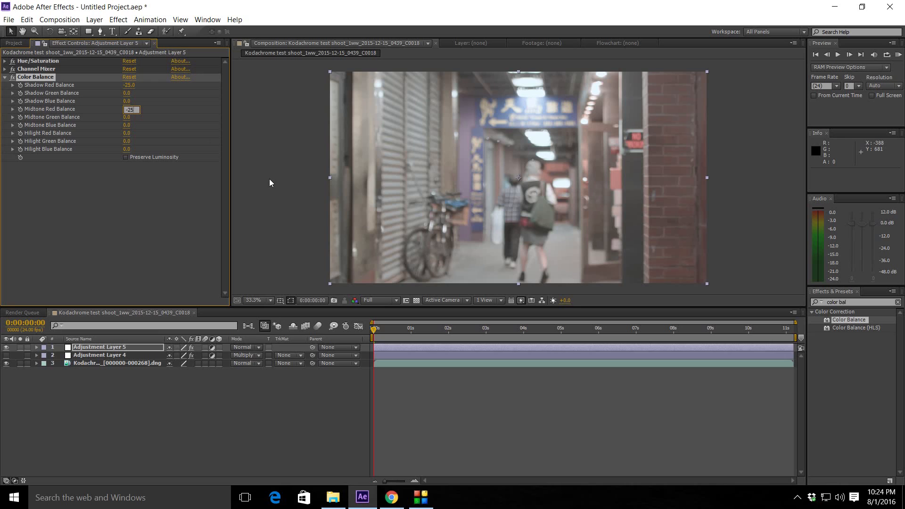
{"action": "mouse_move", "coordinate": [133, 142]}
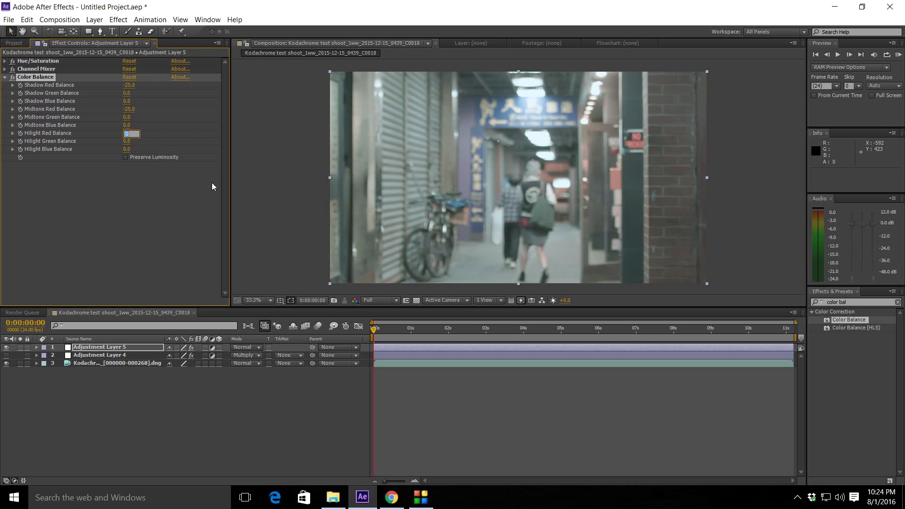
Step: Set Color Balance Hilight Red 15, Hilight Green −15 and Midtone Green 6
{"action": "type", "text": "15."}
{"action": "left_click", "coordinate": [131, 141]}
{"action": "type", "text": "-15"}
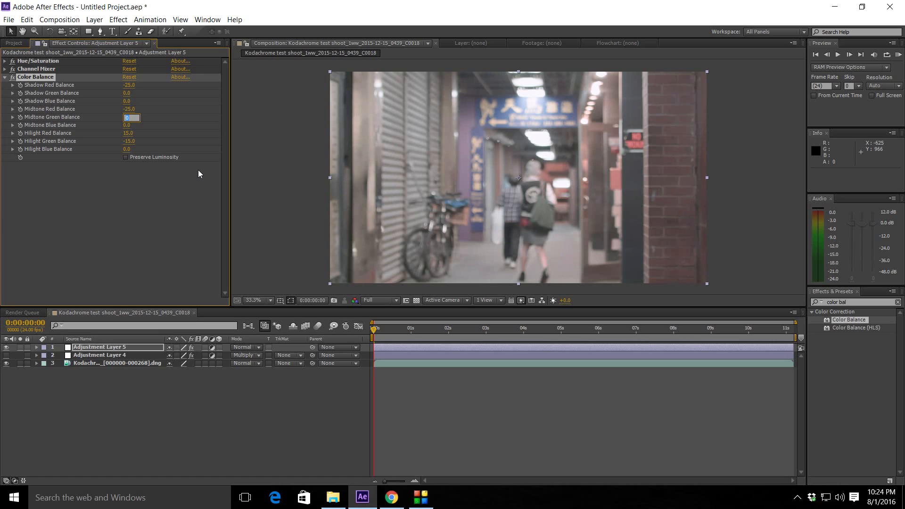
{"action": "type", "text": "8"}
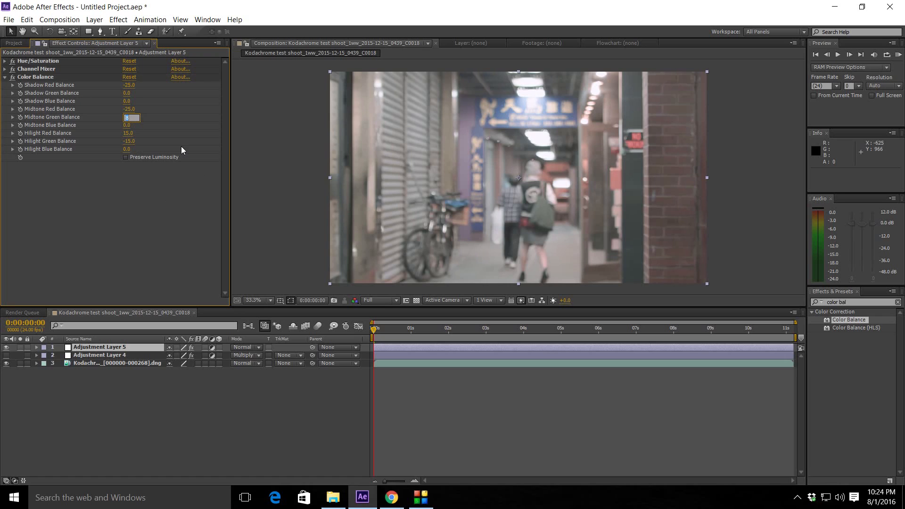
{"action": "type", "text": "6.0"}
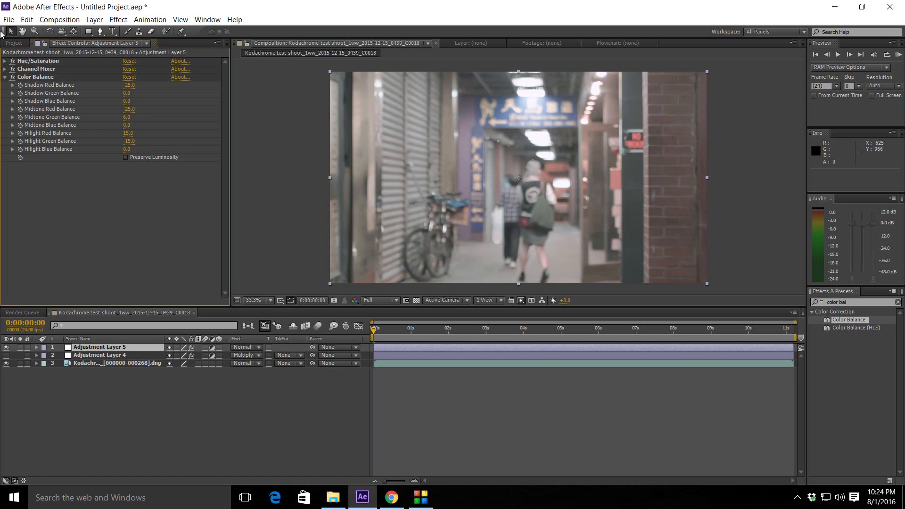
Step: Collapse Color Balance and set Adjustment Layer 4's Transform Opacity to 50%
{"action": "left_click", "coordinate": [5, 77]}
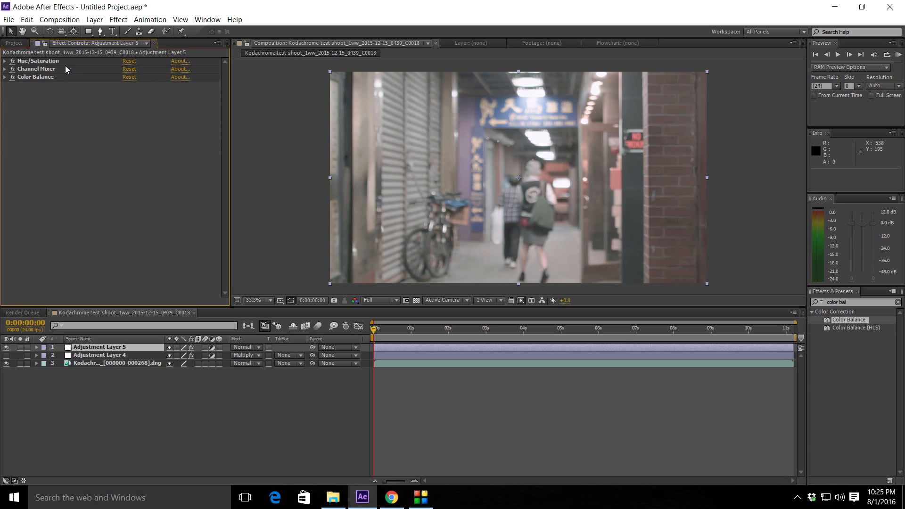
{"action": "mouse_move", "coordinate": [389, 295]}
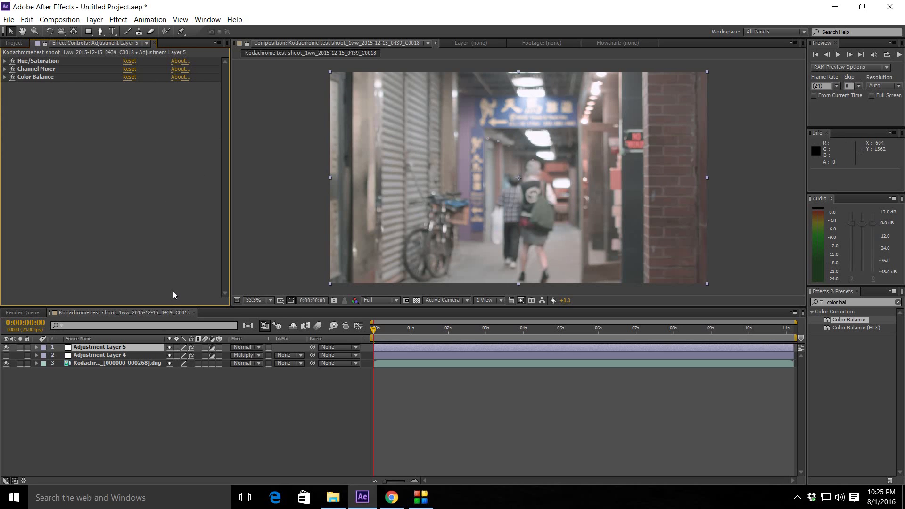
{"action": "mouse_move", "coordinate": [154, 291]}
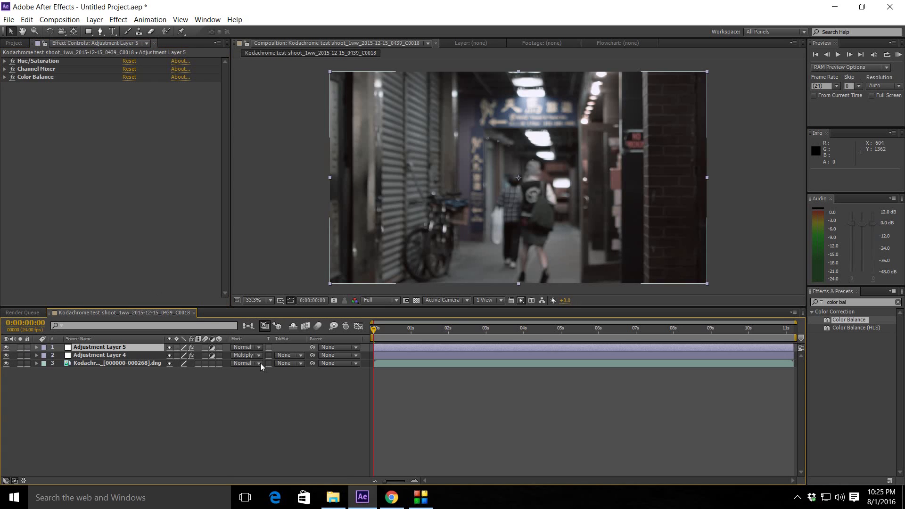
{"action": "mouse_move", "coordinate": [250, 301]}
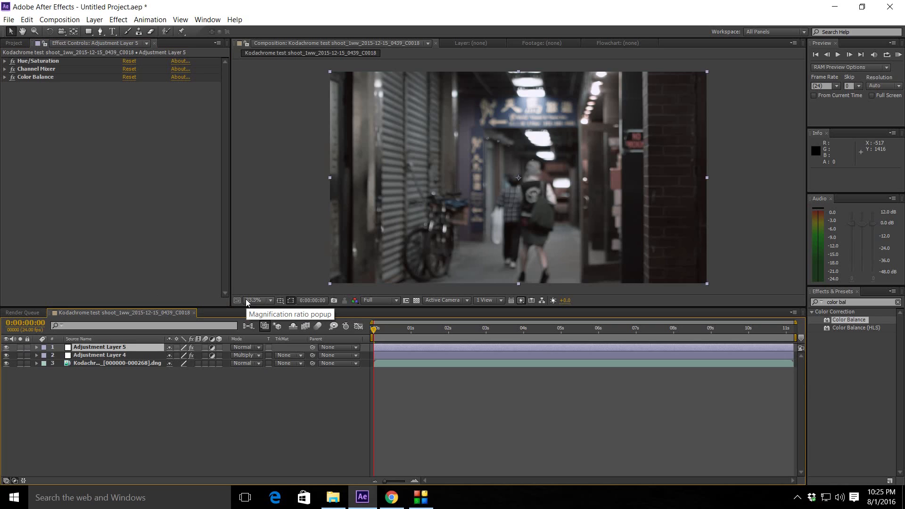
{"action": "mouse_move", "coordinate": [37, 360]}
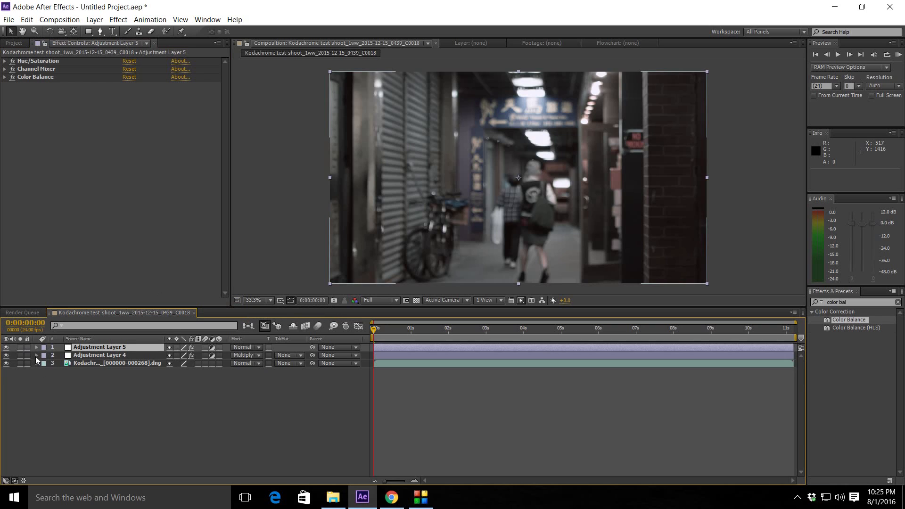
{"action": "left_click", "coordinate": [37, 355]}
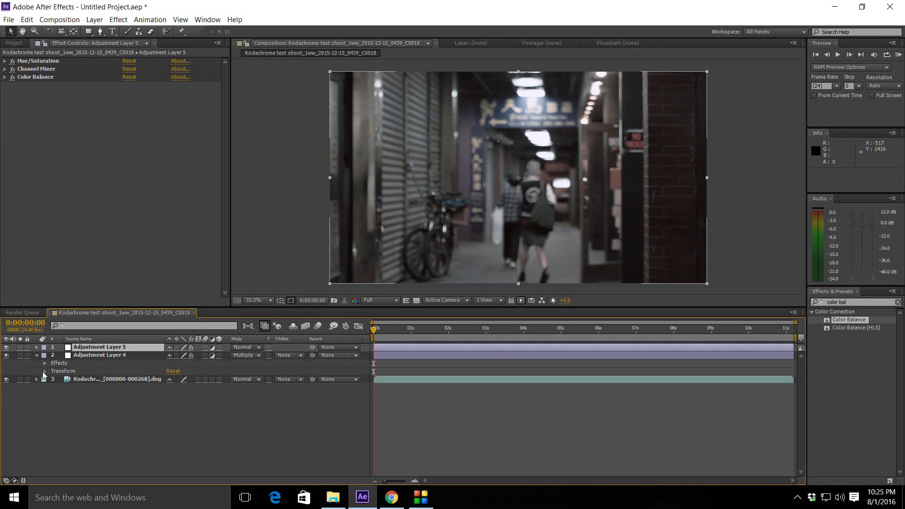
{"action": "left_click", "coordinate": [43, 371]}
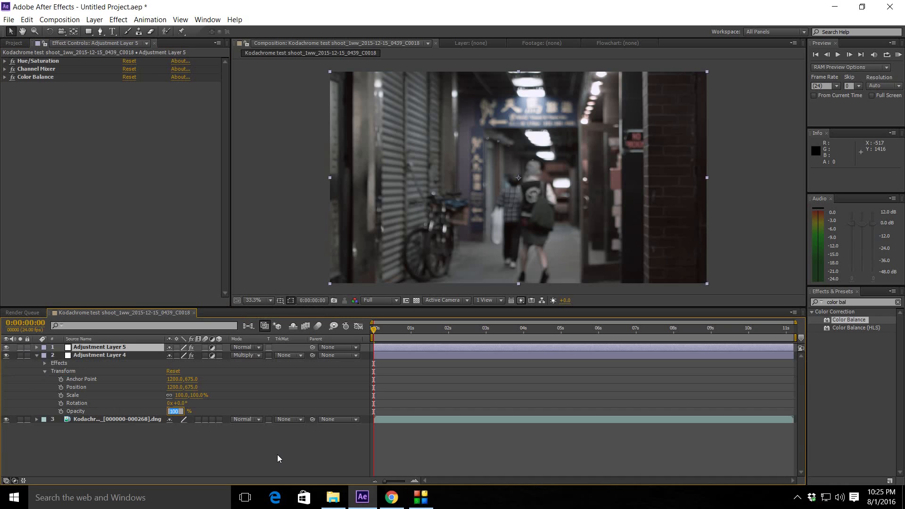
{"action": "type", "text": "50%"}
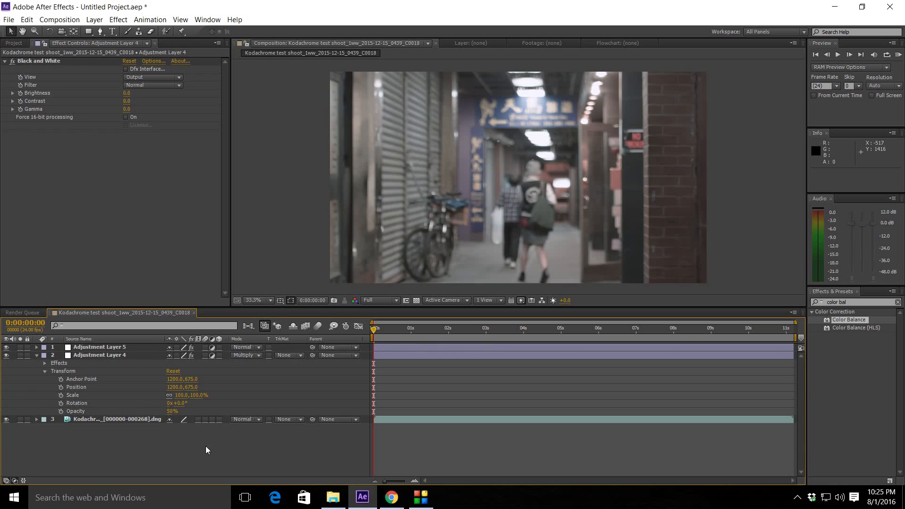
Step: Add Adjustment Layer 6 with SA Color Finesse 3 and launch its Full Interface
{"action": "left_click", "coordinate": [36, 355]}
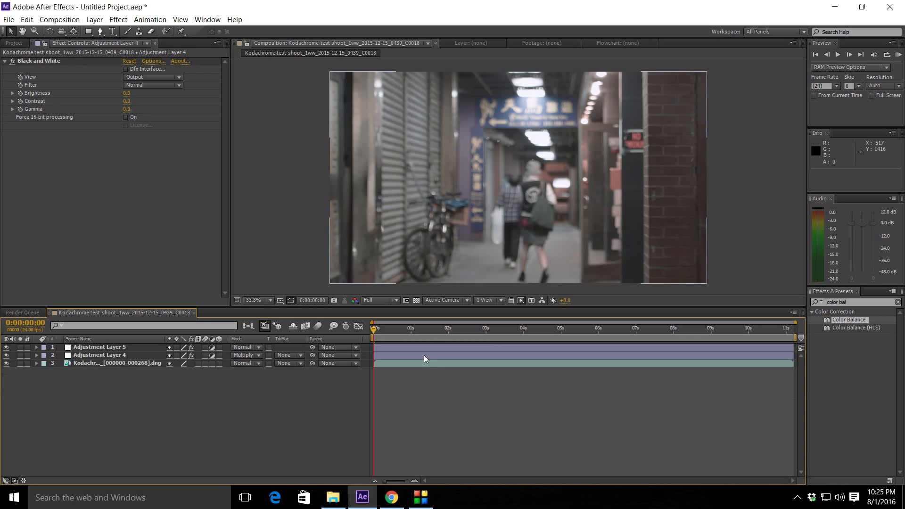
{"action": "left_click", "coordinate": [98, 347]}
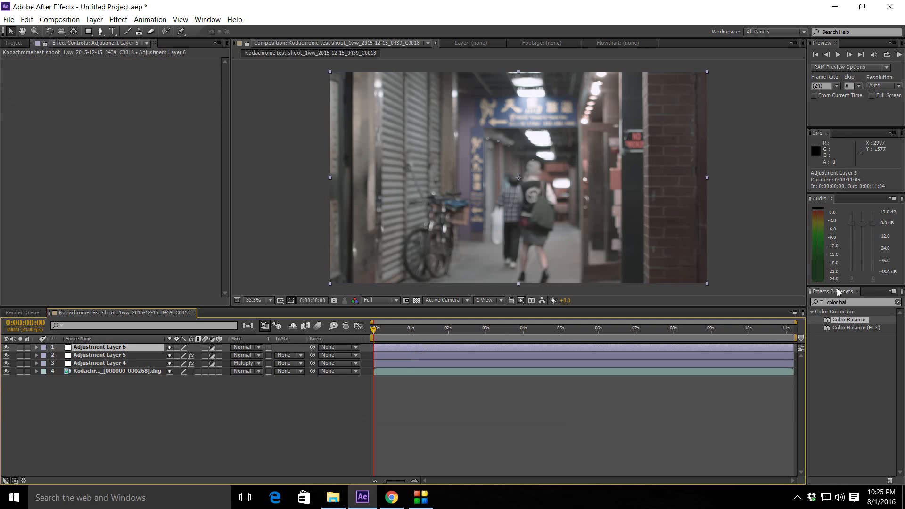
{"action": "left_click", "coordinate": [855, 302]}
{"action": "type", "text": "fin"}
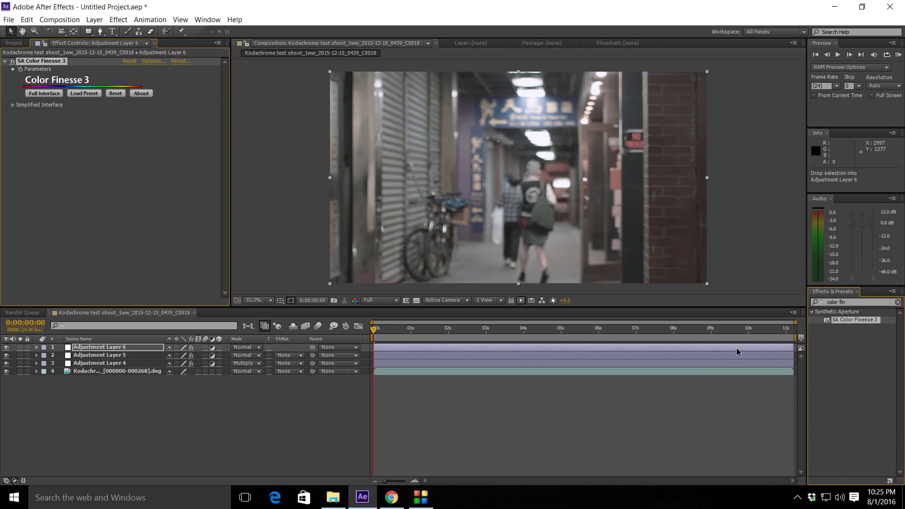
{"action": "mouse_move", "coordinate": [301, 135]}
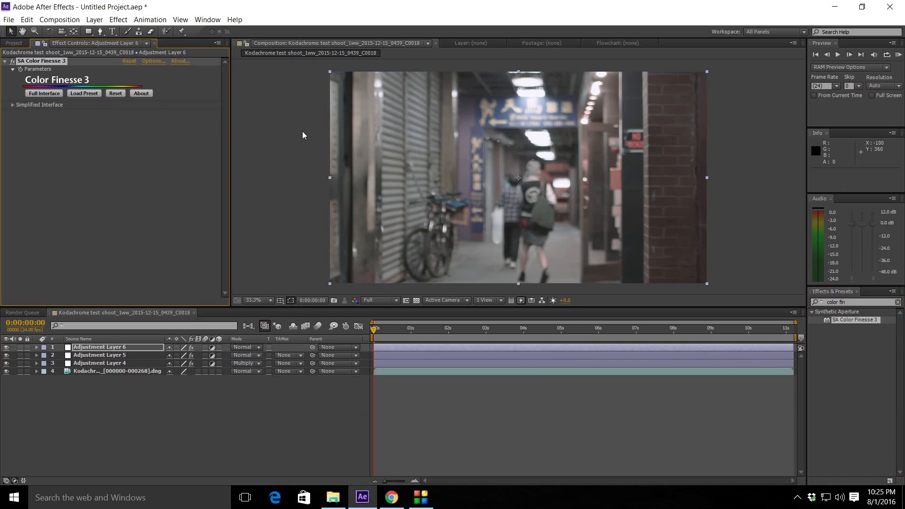
{"action": "mouse_move", "coordinate": [62, 152]}
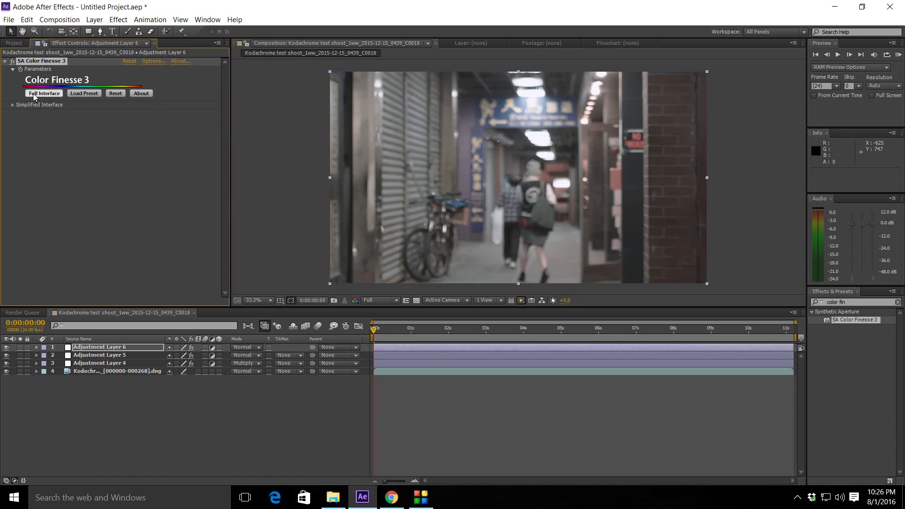
{"action": "left_click", "coordinate": [44, 93]}
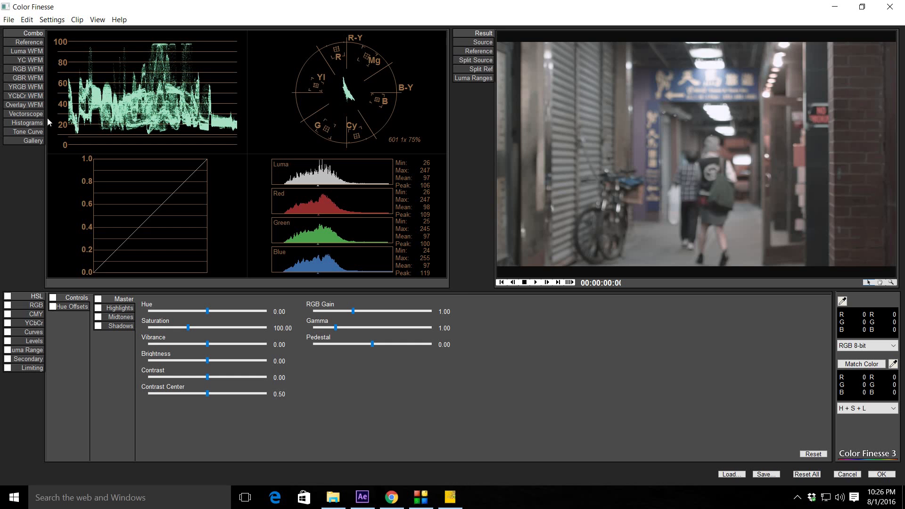
Step: Enable Master, Highlights, Midtones and Shadows, and set HSL saturation to 150
{"action": "left_click", "coordinate": [97, 299]}
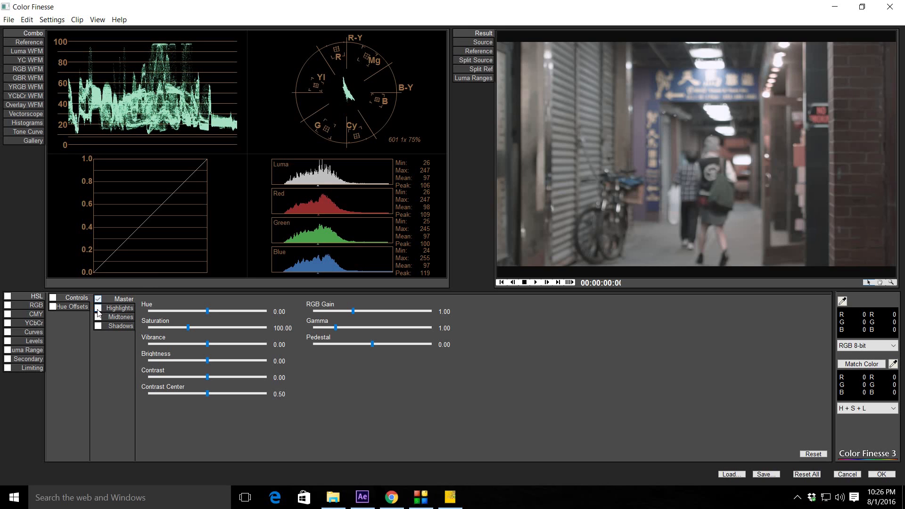
{"action": "left_click", "coordinate": [98, 317]}
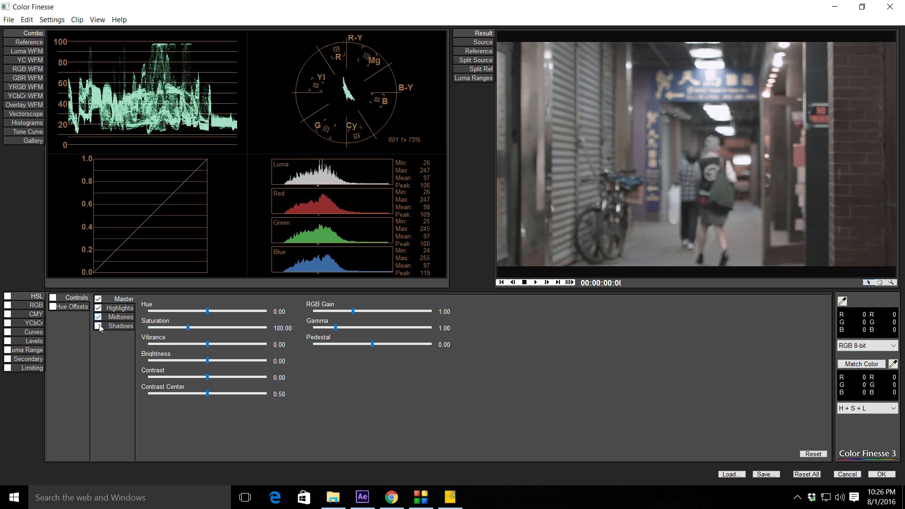
{"action": "left_click", "coordinate": [98, 326]}
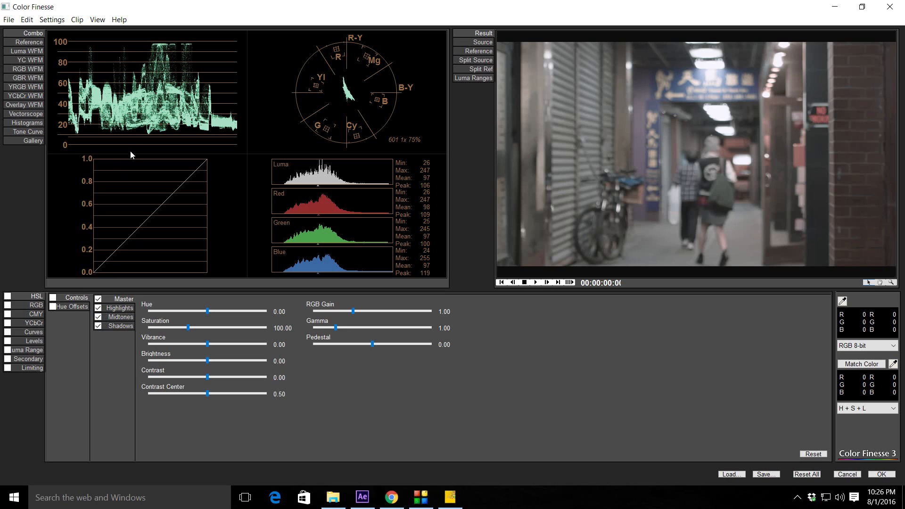
{"action": "mouse_move", "coordinate": [117, 159]}
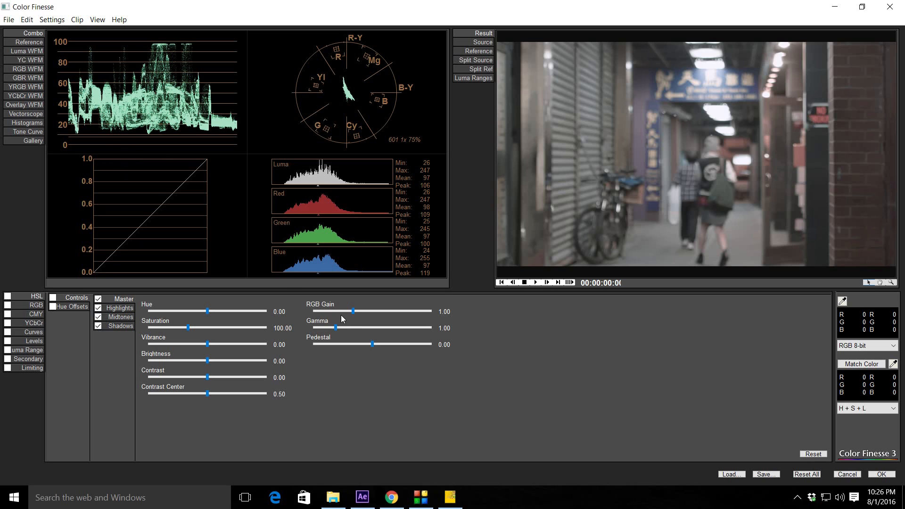
{"action": "mouse_move", "coordinate": [391, 283]}
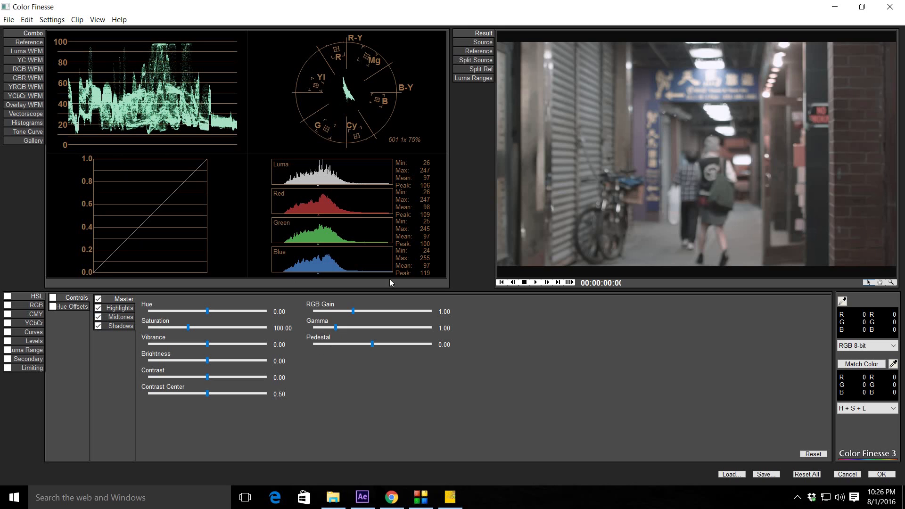
{"action": "mouse_move", "coordinate": [194, 316]}
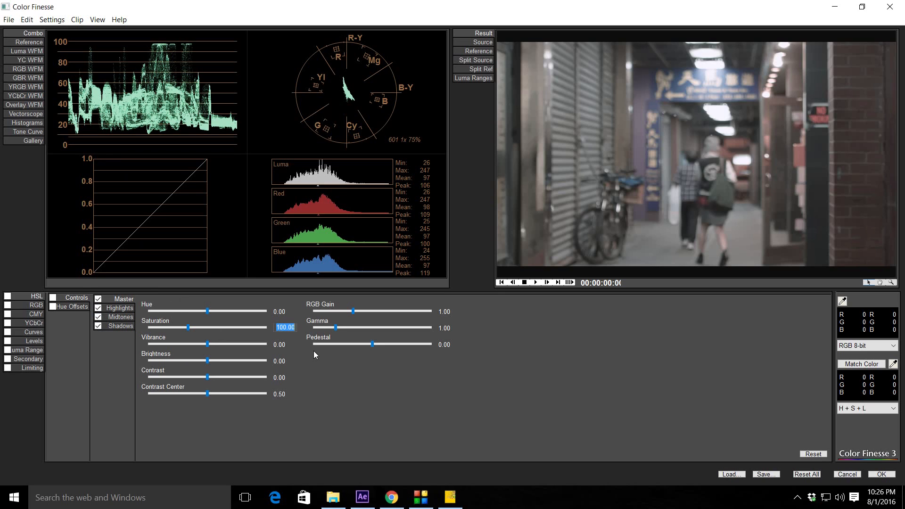
{"action": "type", "text": "1"}
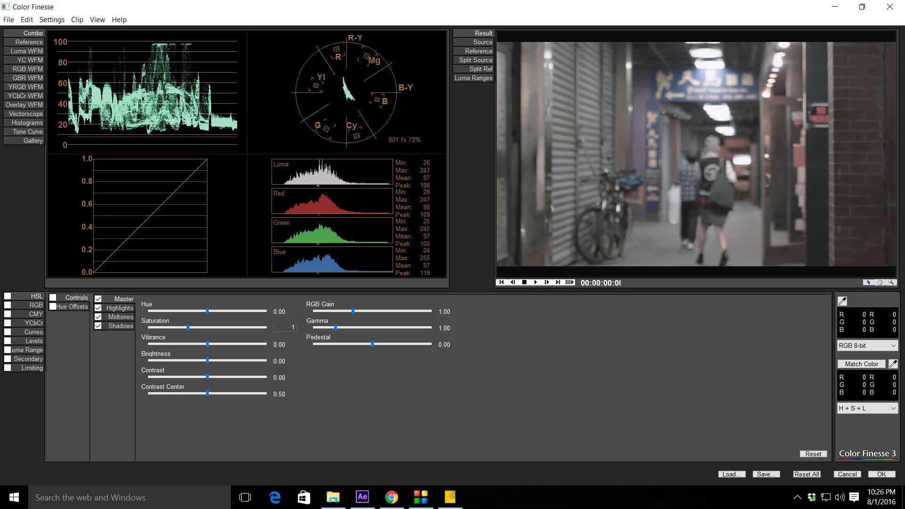
{"action": "type", "text": "150"}
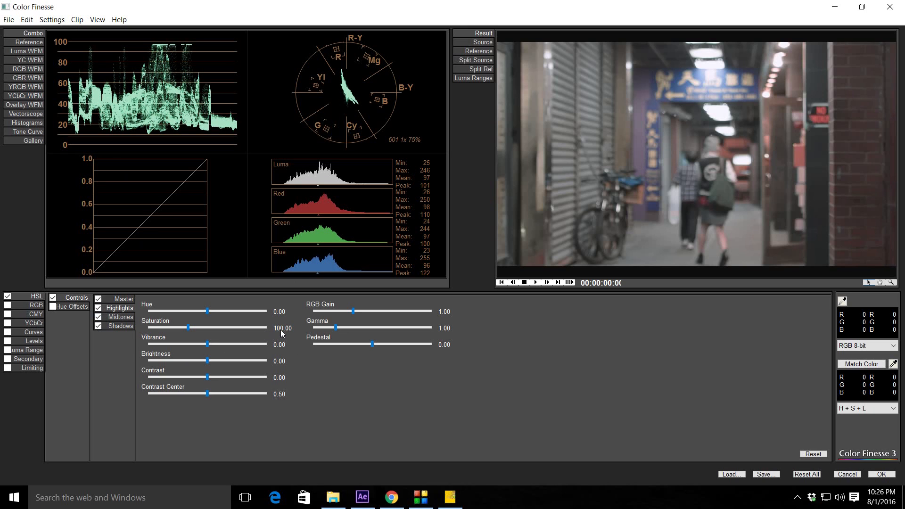
{"action": "double_click", "coordinate": [279, 327]}
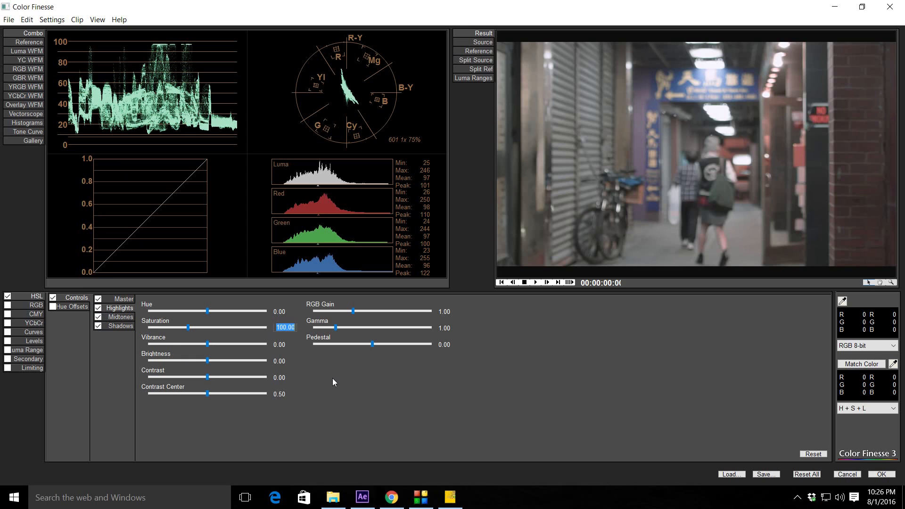
{"action": "type", "text": "0"}
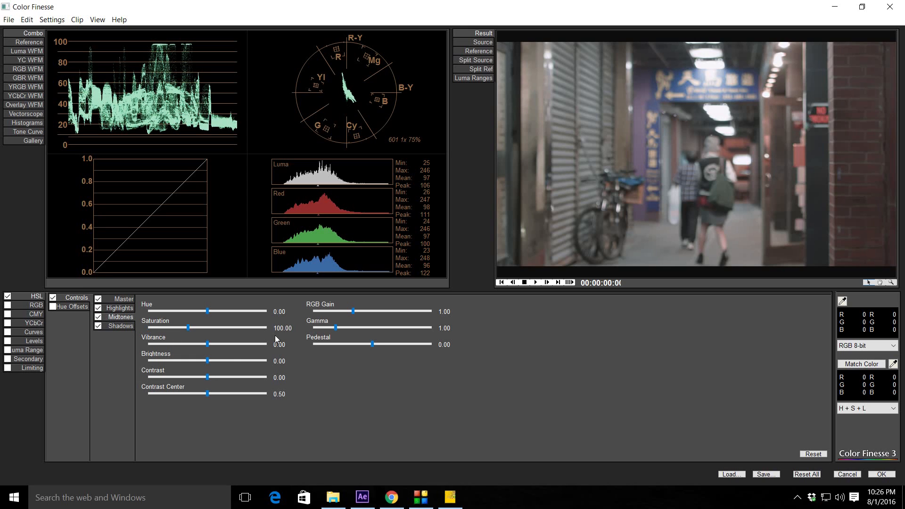
{"action": "double_click", "coordinate": [285, 327]}
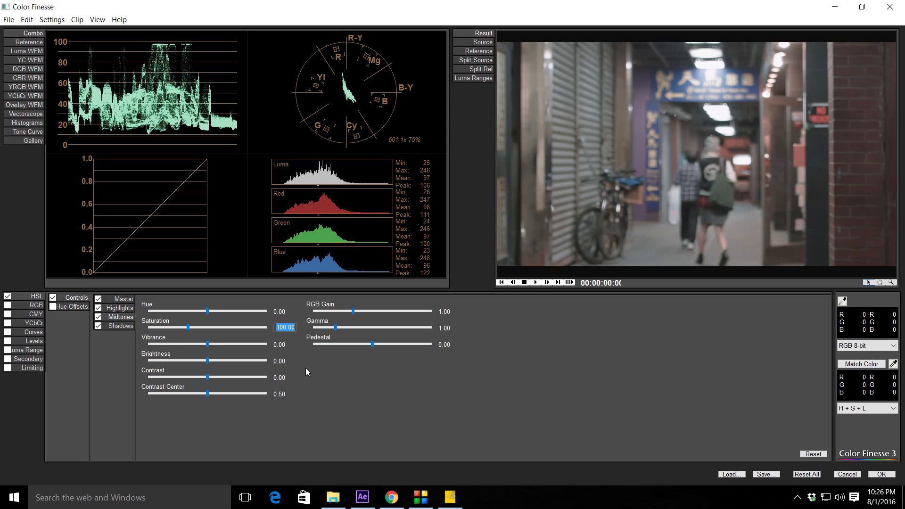
{"action": "type", "text": "125"}
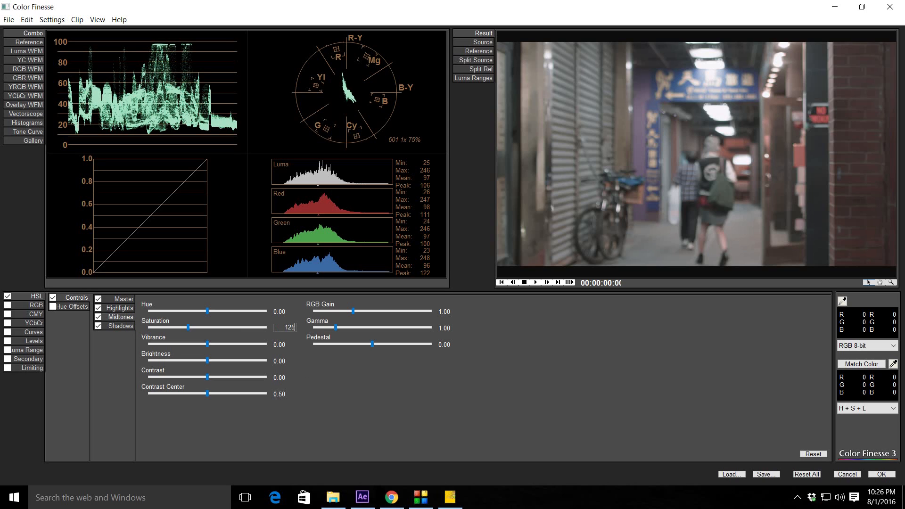
{"action": "mouse_move", "coordinate": [257, 432]}
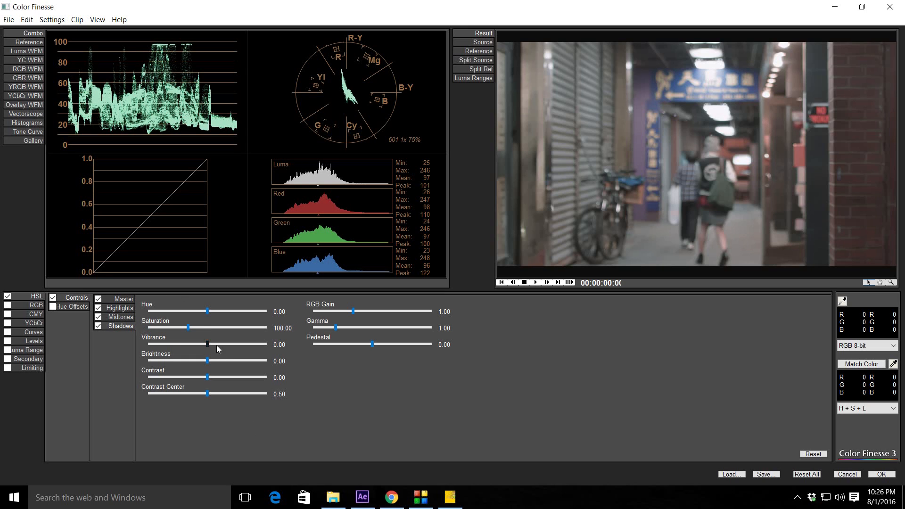
Step: Adjust the saturation field and drag master contrast up to about 18.37
{"action": "double_click", "coordinate": [279, 328]}
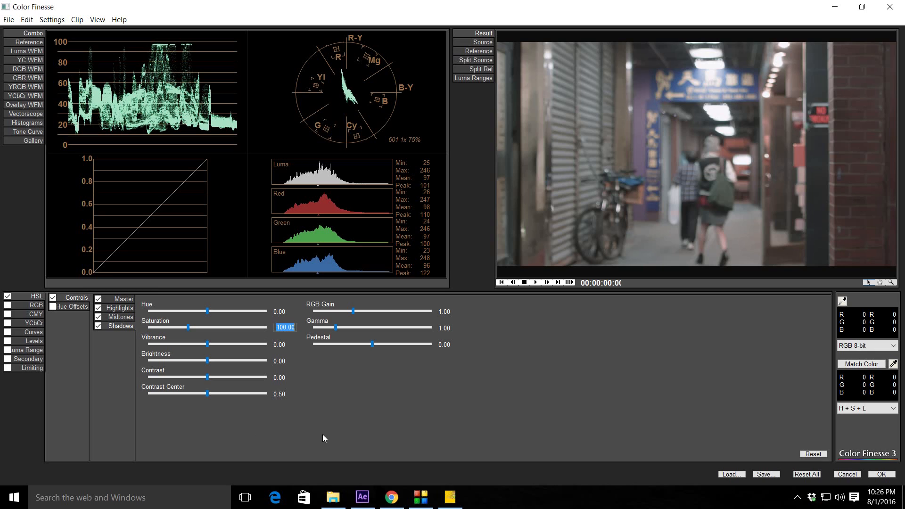
{"action": "mouse_move", "coordinate": [316, 435]}
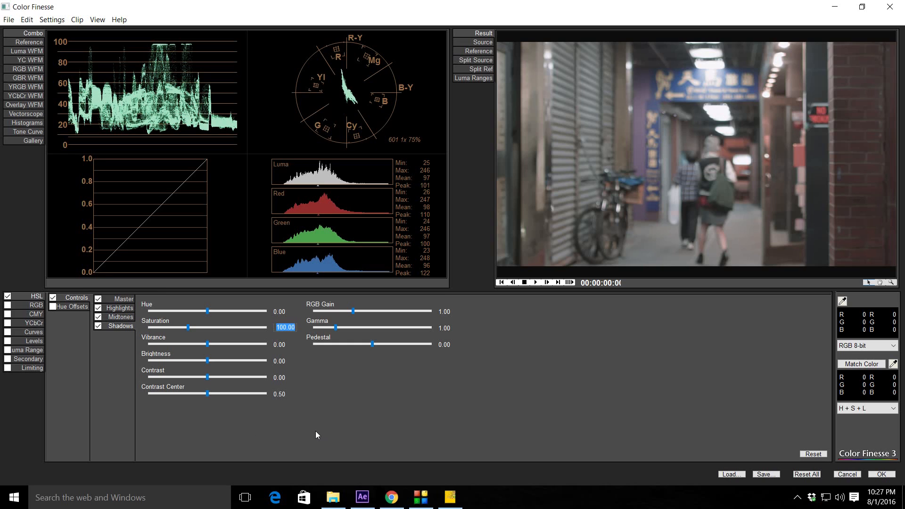
{"action": "type", "text": "2"}
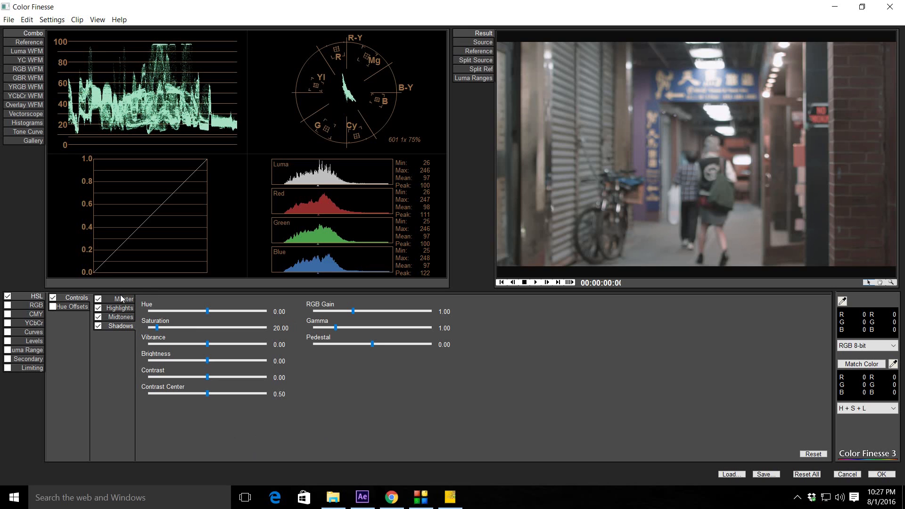
{"action": "left_click_drag", "start_coordinate": [159, 329], "coordinate": [207, 328]}
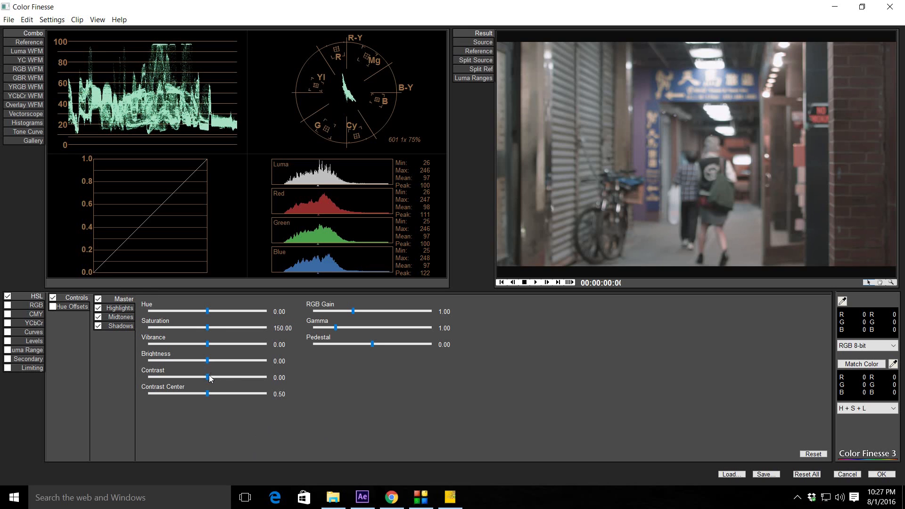
{"action": "left_click_drag", "start_coordinate": [210, 378], "coordinate": [214, 378]}
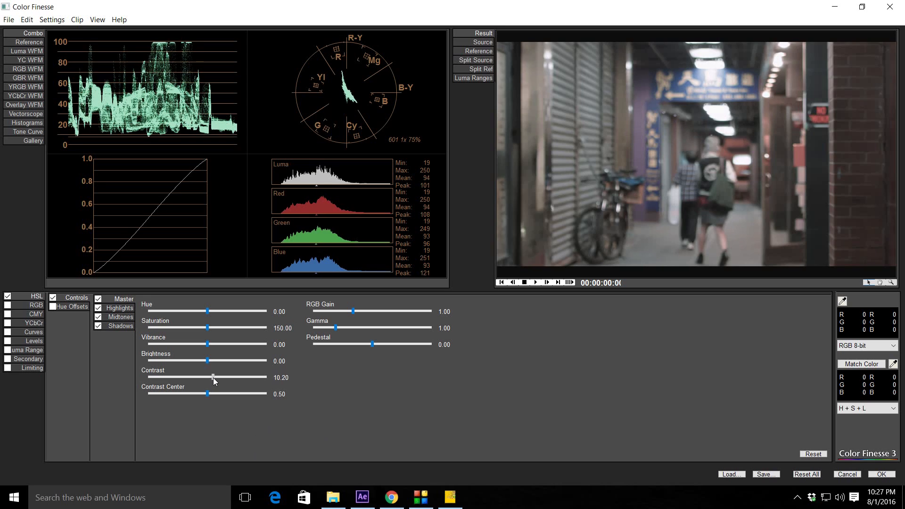
{"action": "left_click_drag", "start_coordinate": [212, 375], "coordinate": [219, 375]}
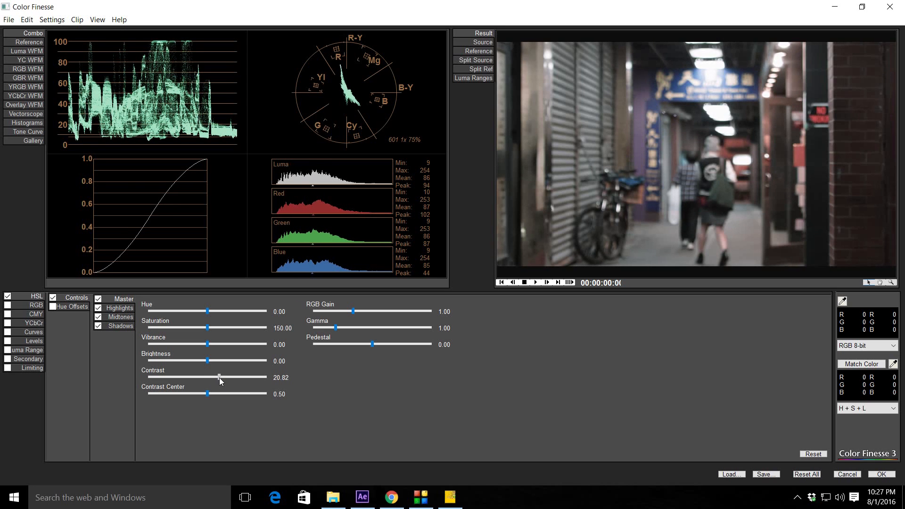
{"action": "left_click_drag", "start_coordinate": [220, 377], "coordinate": [218, 378]}
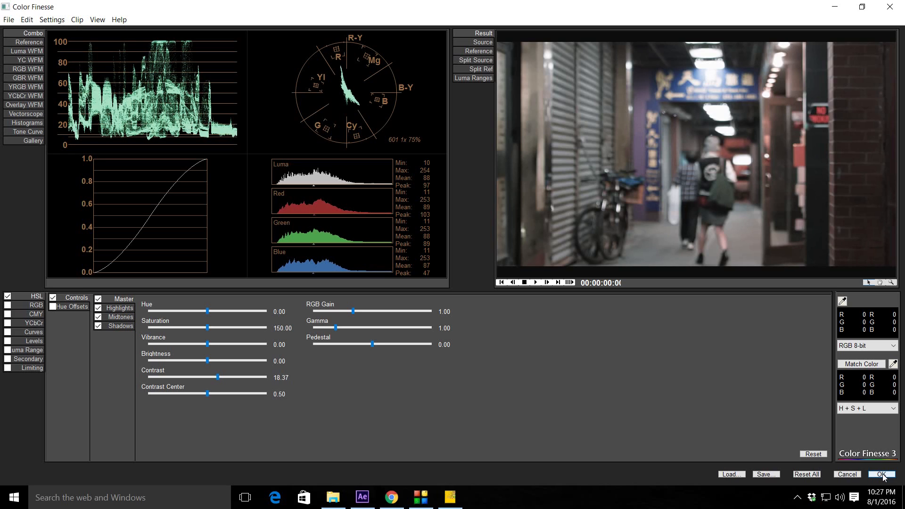
{"action": "mouse_move", "coordinate": [396, 339]}
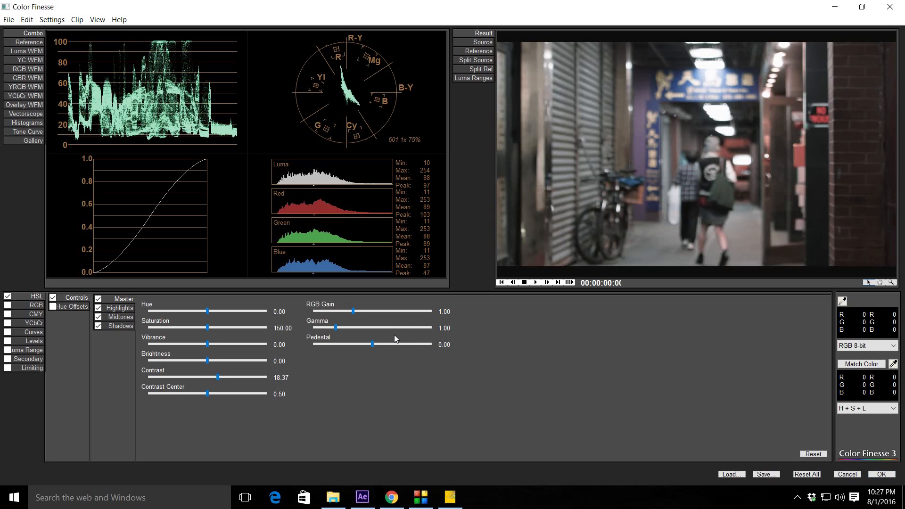
{"action": "mouse_move", "coordinate": [181, 393]}
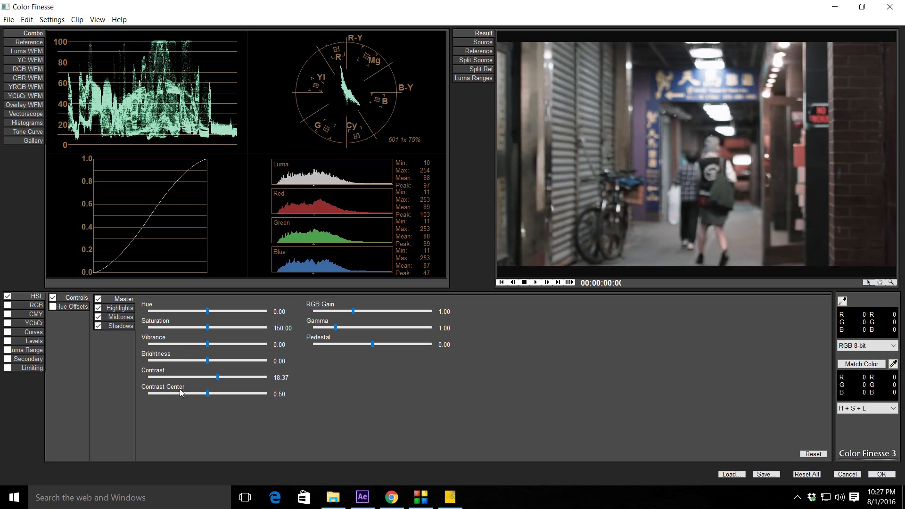
{"action": "mouse_move", "coordinate": [197, 391]}
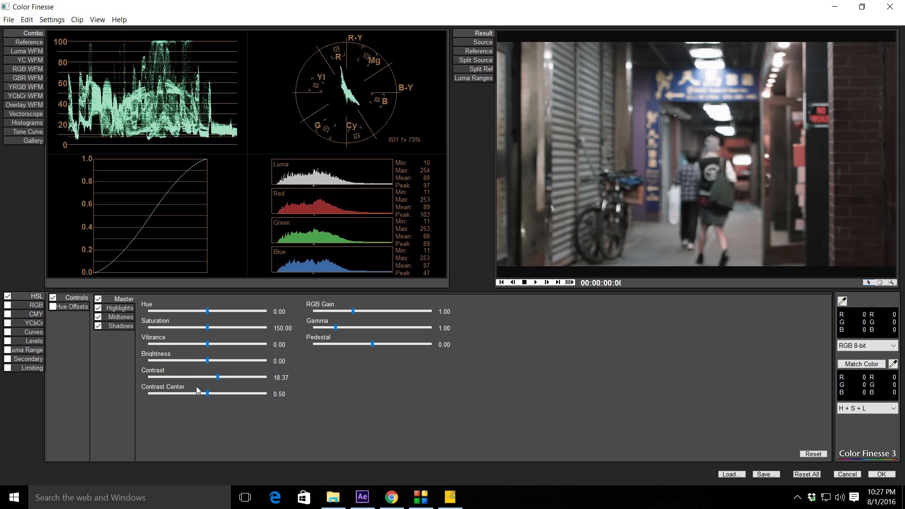
{"action": "mouse_move", "coordinate": [234, 387]}
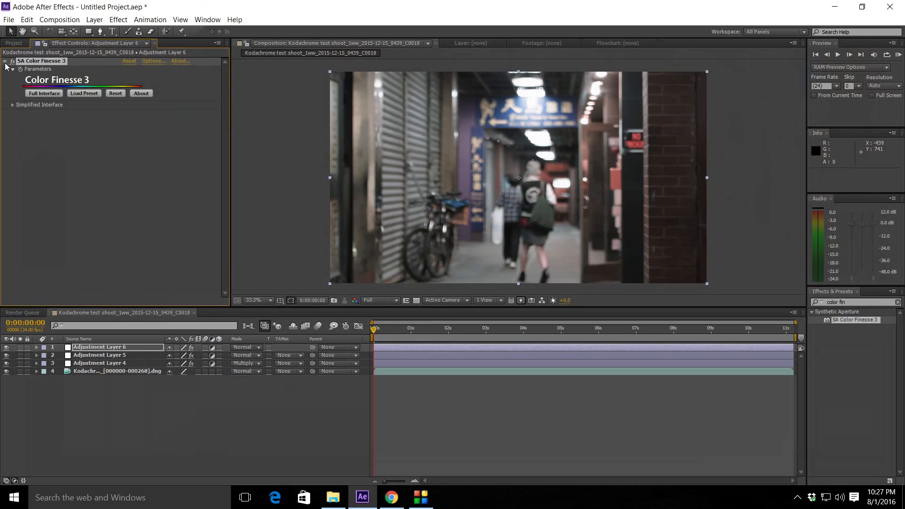
Step: Fold away Color Finesse 3 and search Effects & Presets for 'colori'
{"action": "left_click", "coordinate": [5, 61]}
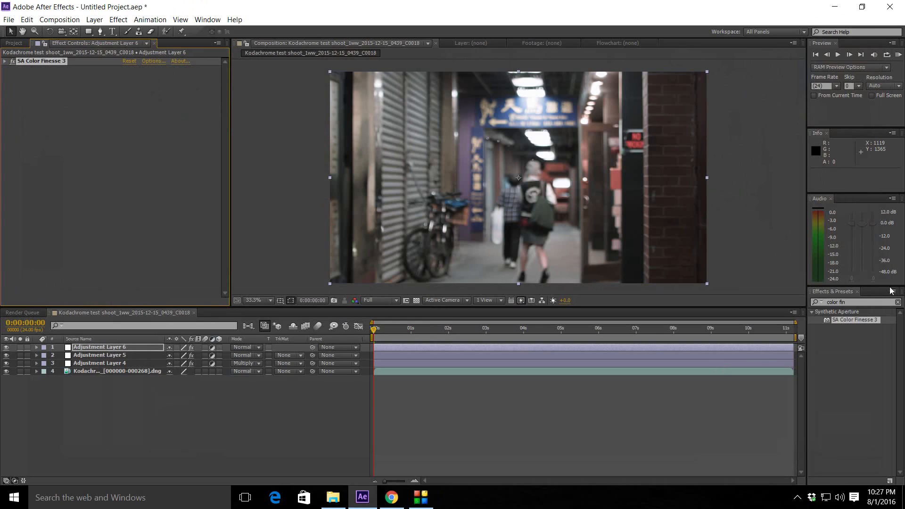
{"action": "left_click", "coordinate": [854, 302]}
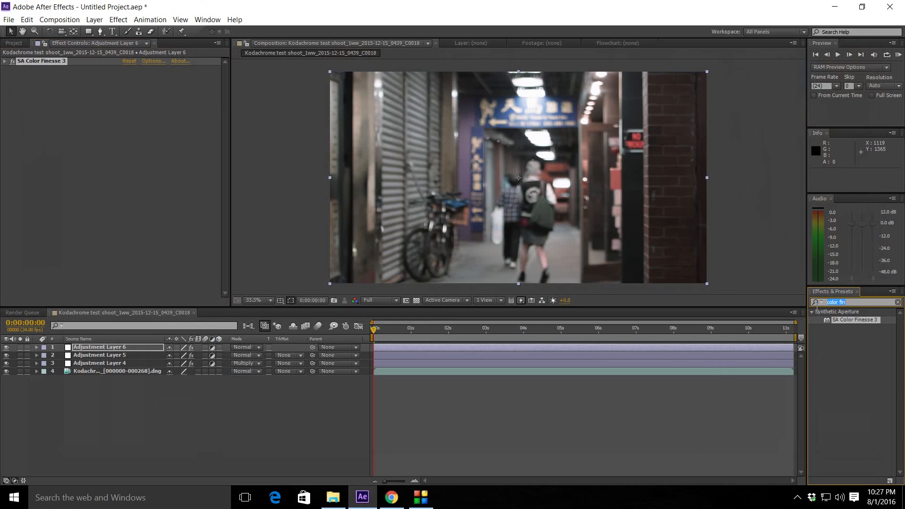
{"action": "left_click", "coordinate": [854, 302]}
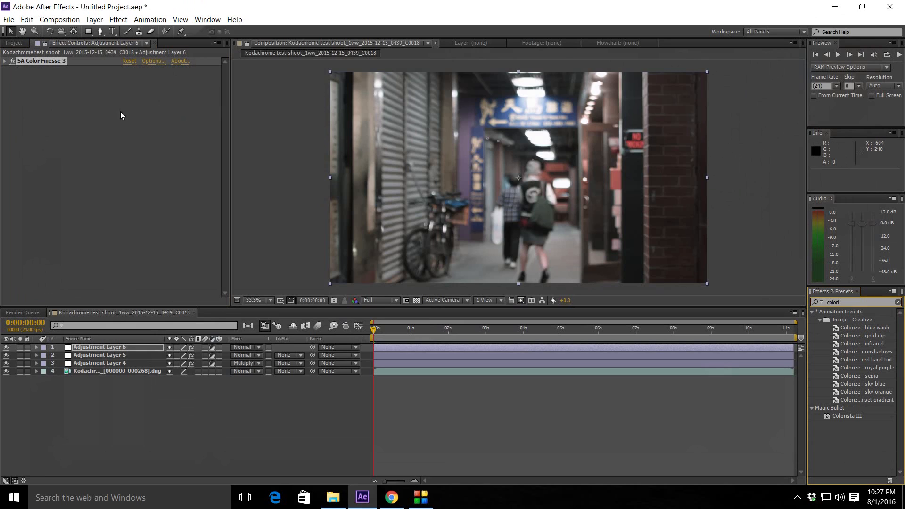
{"action": "mouse_move", "coordinate": [849, 419]}
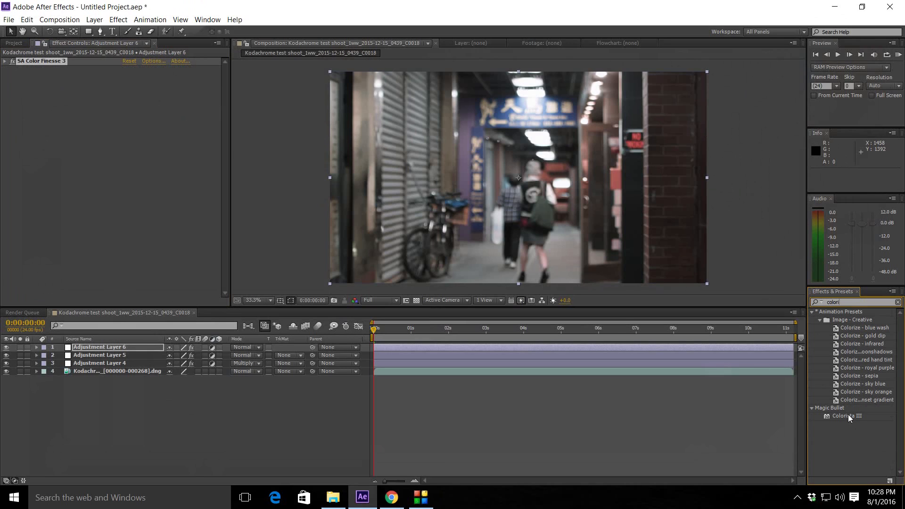
Step: Drag Colorista III onto Adjustment Layer 6 to show its shadow, midtone and highlight wheels
{"action": "left_click_drag", "start_coordinate": [847, 416], "coordinate": [709, 354]}
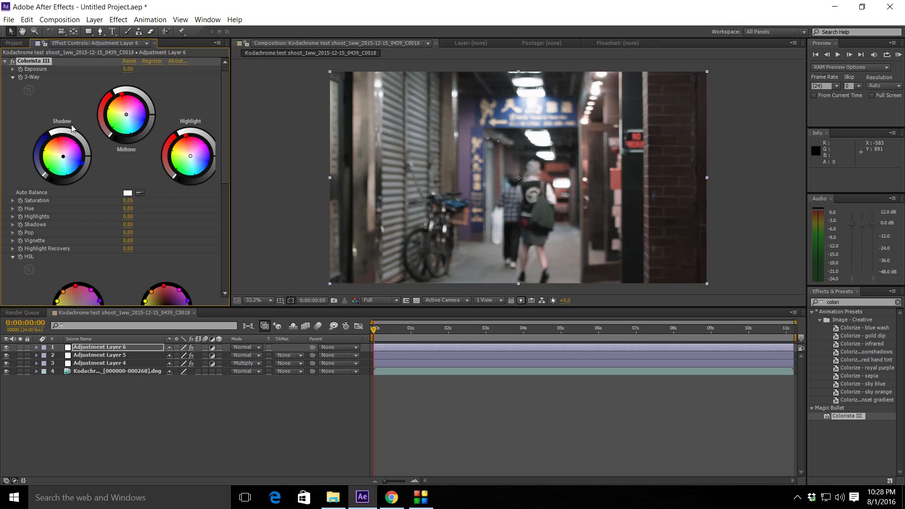
{"action": "mouse_move", "coordinate": [80, 185]}
{"action": "type", "text": "sele"}
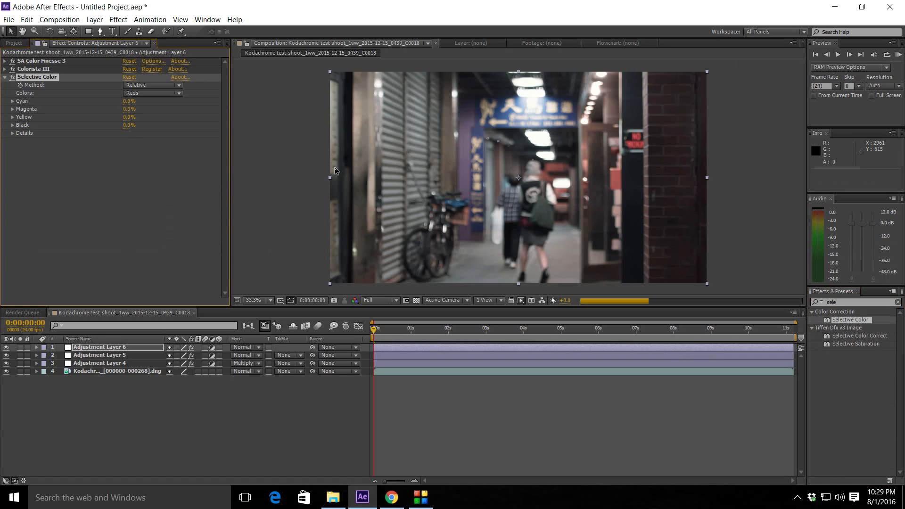
Step: Target Blacks in Selective Color and drag their Black amount to about -5.3%
{"action": "left_click", "coordinate": [153, 85]}
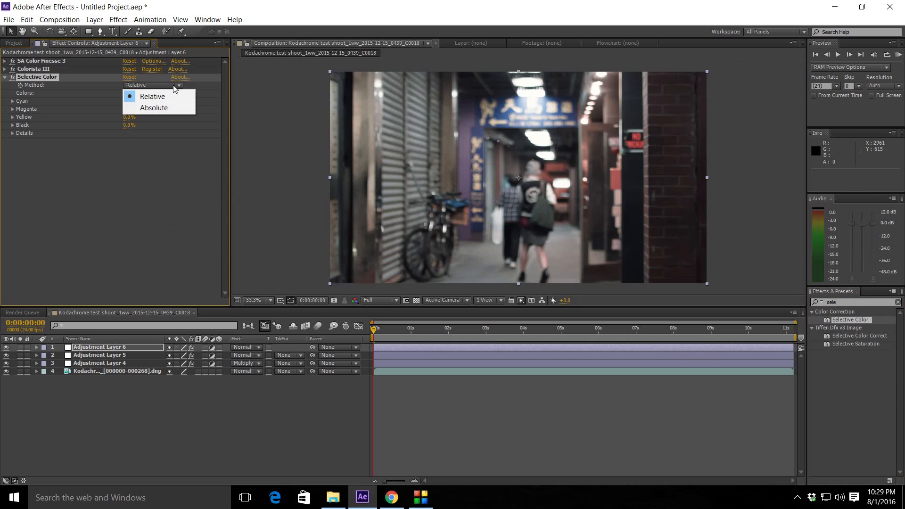
{"action": "left_click", "coordinate": [153, 93]}
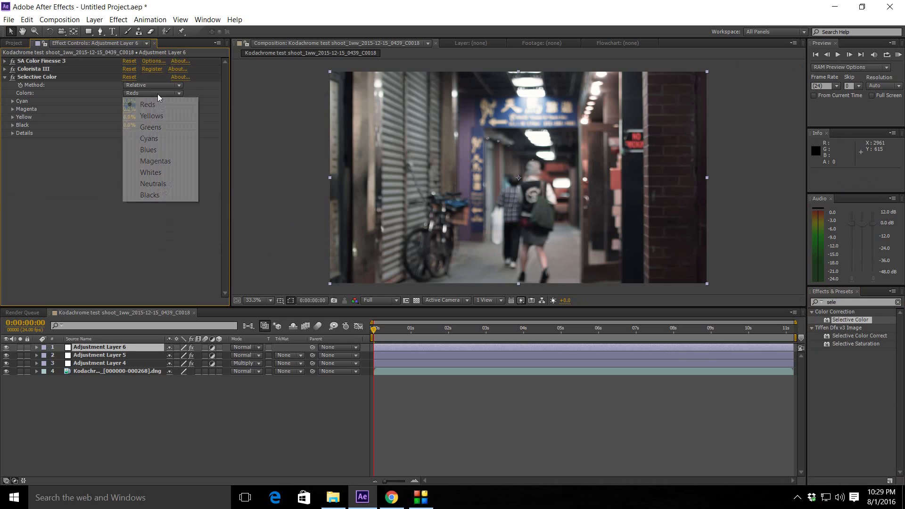
{"action": "left_click", "coordinate": [149, 195]}
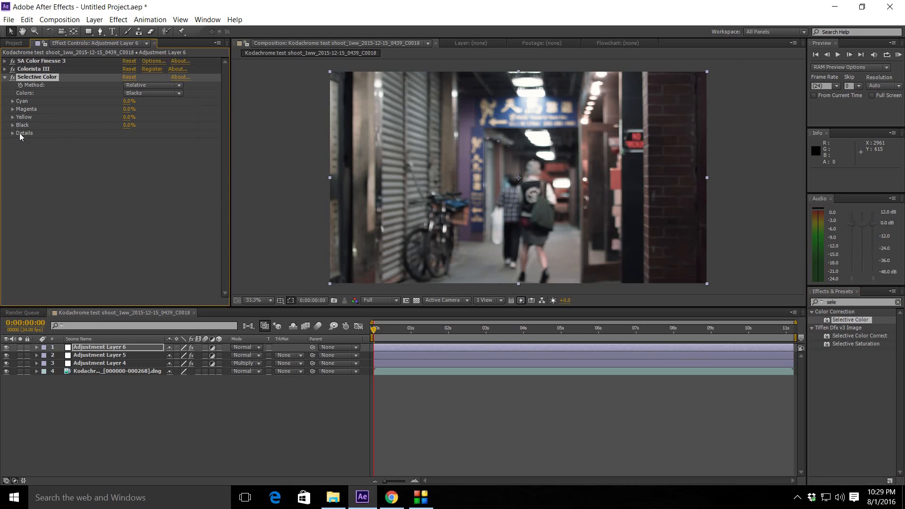
{"action": "left_click", "coordinate": [12, 124]}
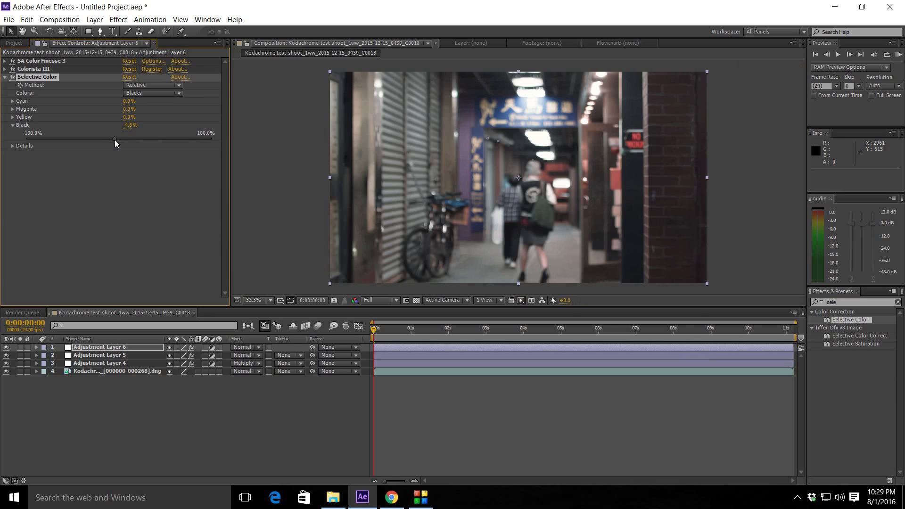
{"action": "left_click_drag", "start_coordinate": [116, 140], "coordinate": [114, 139]}
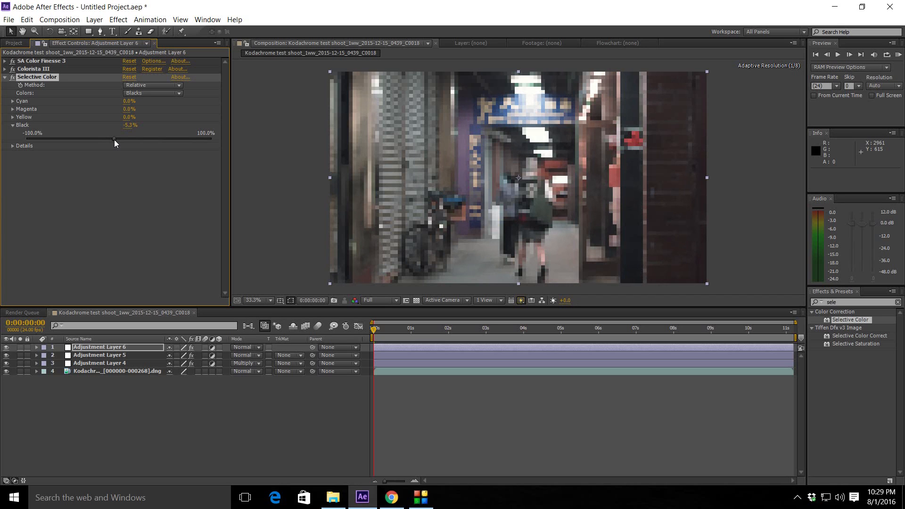
{"action": "left_click_drag", "start_coordinate": [114, 139], "coordinate": [92, 139]}
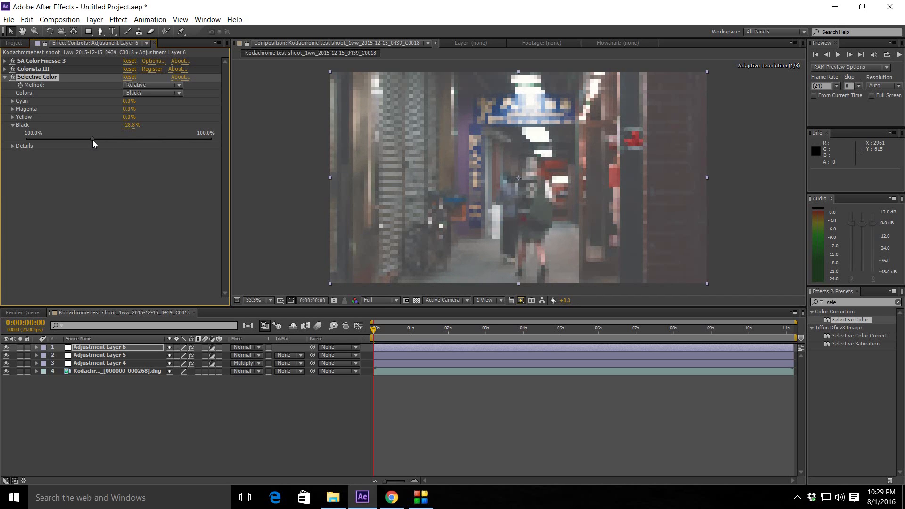
{"action": "left_click_drag", "start_coordinate": [92, 139], "coordinate": [107, 138]}
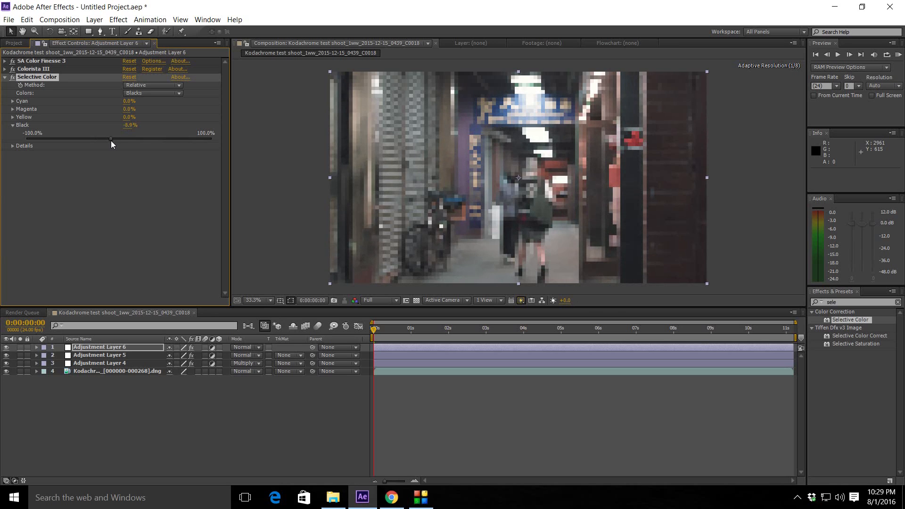
{"action": "left_click_drag", "start_coordinate": [126, 125], "coordinate": [113, 125]}
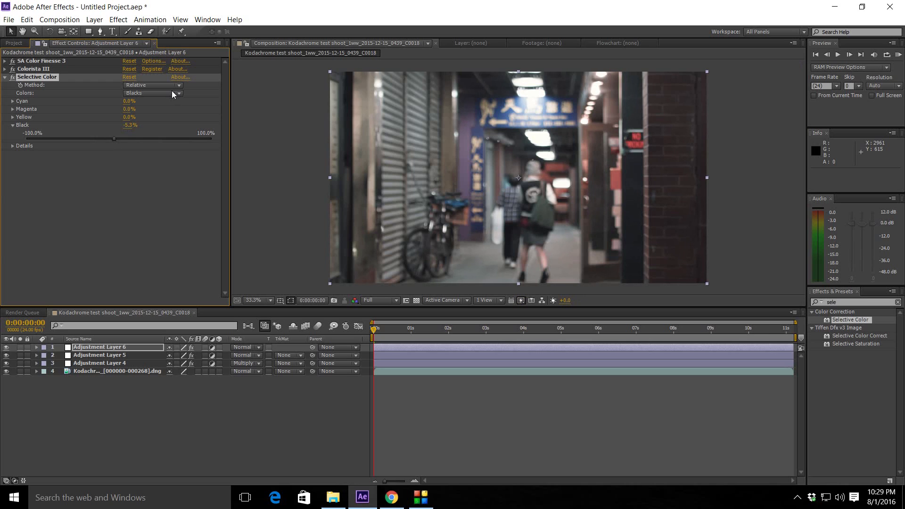
Step: Switch Selective Color to Neutrals and set their Black to 5.3%, rechecking Blacks
{"action": "left_click", "coordinate": [153, 93]}
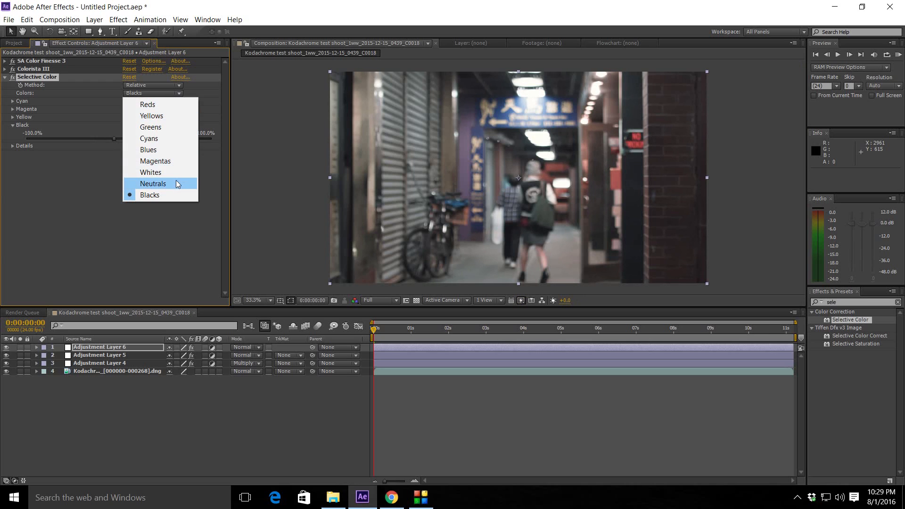
{"action": "left_click", "coordinate": [153, 184]}
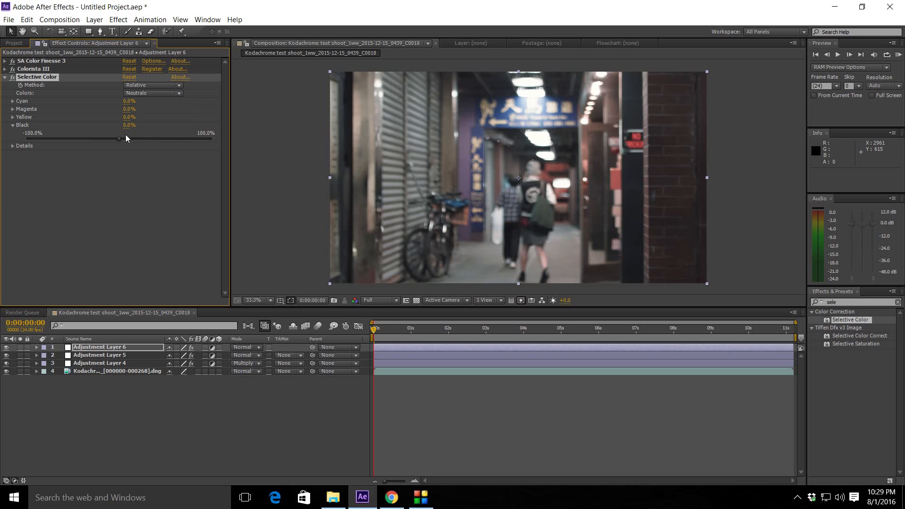
{"action": "mouse_move", "coordinate": [121, 142]}
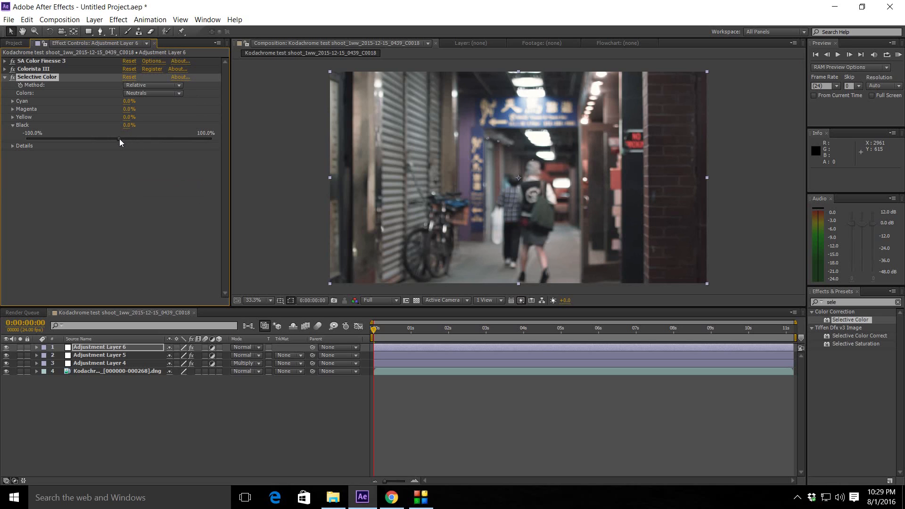
{"action": "left_click_drag", "start_coordinate": [120, 139], "coordinate": [124, 140]}
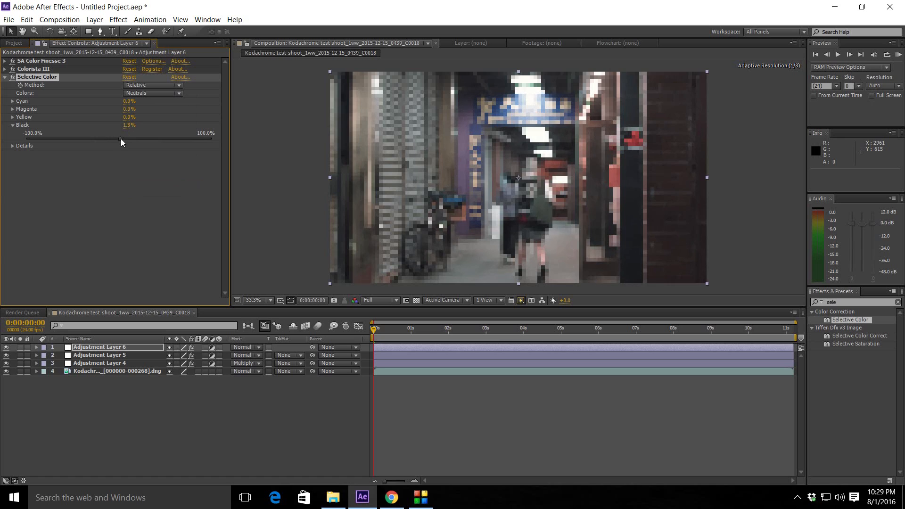
{"action": "left_click_drag", "start_coordinate": [121, 139], "coordinate": [129, 139]}
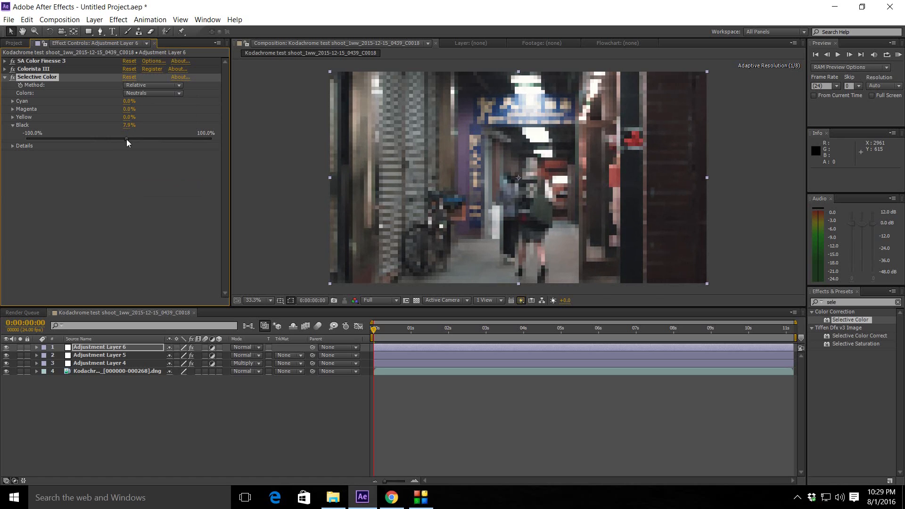
{"action": "left_click", "coordinate": [152, 93]}
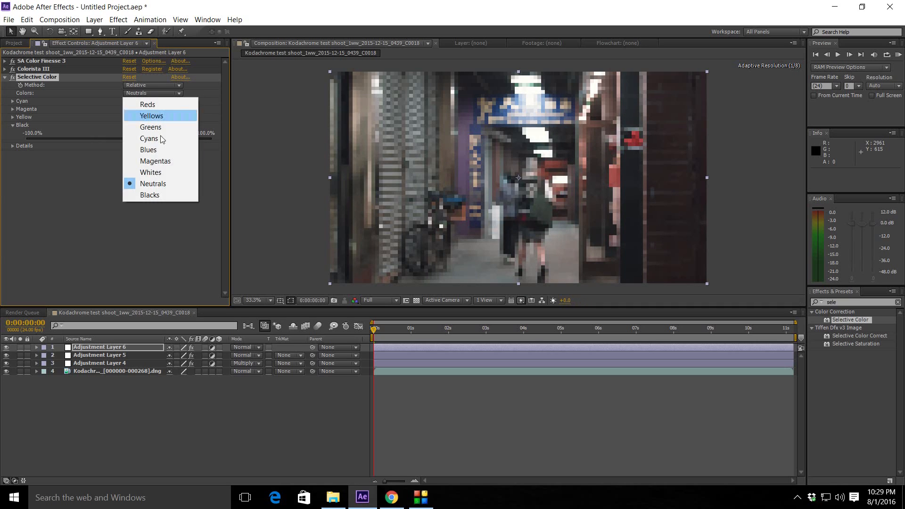
{"action": "left_click", "coordinate": [150, 194]}
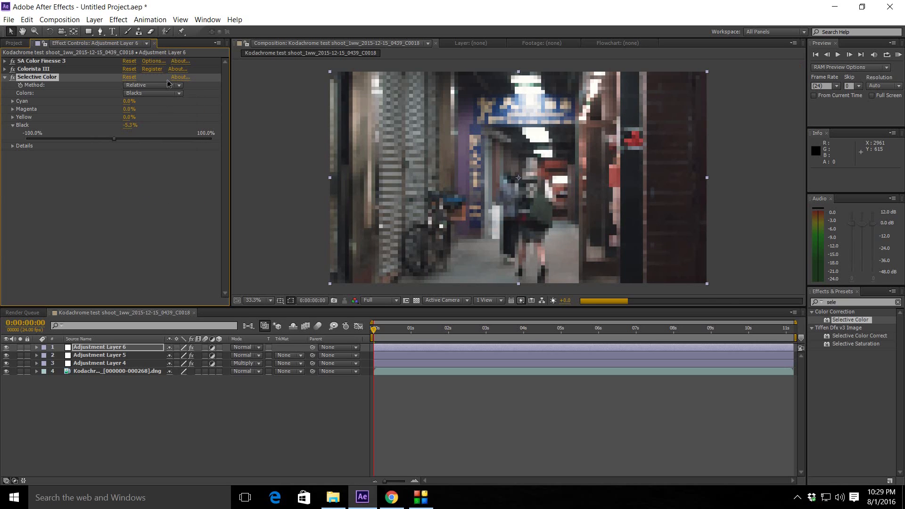
{"action": "left_click", "coordinate": [152, 92]}
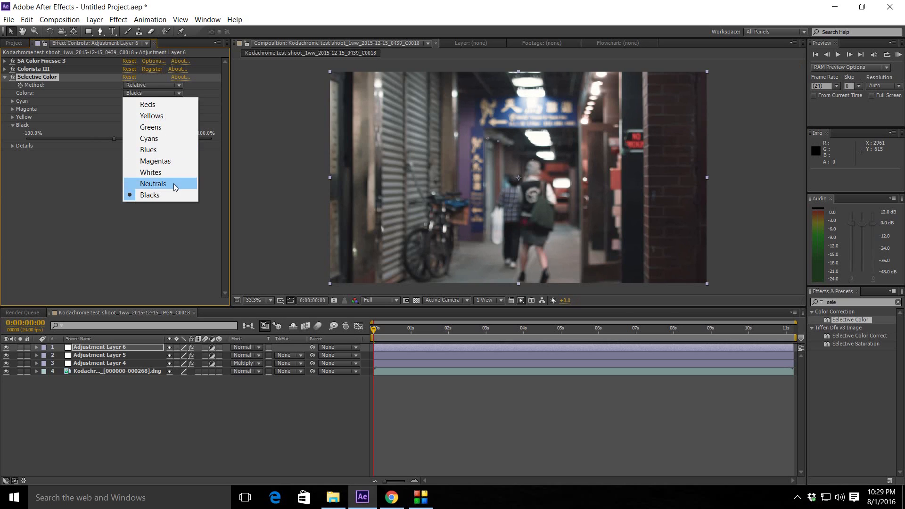
{"action": "left_click", "coordinate": [152, 183]}
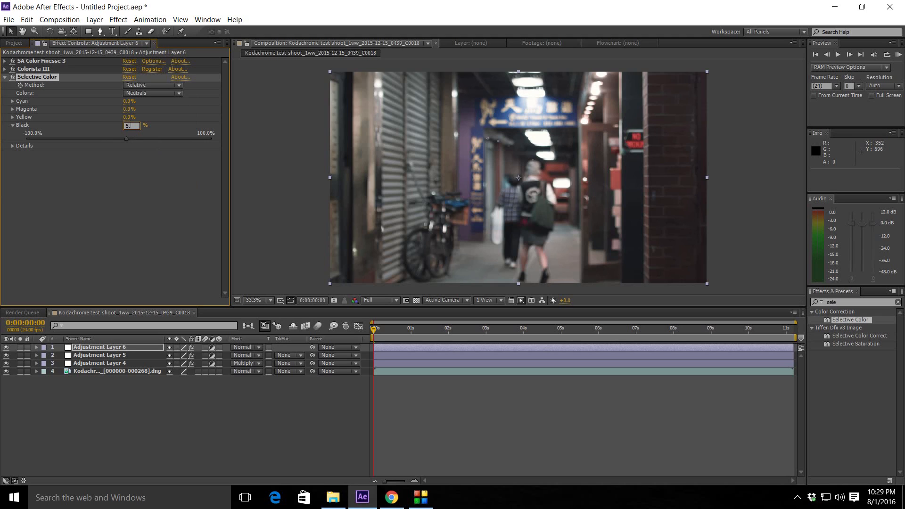
{"action": "type", "text": "5.3%"}
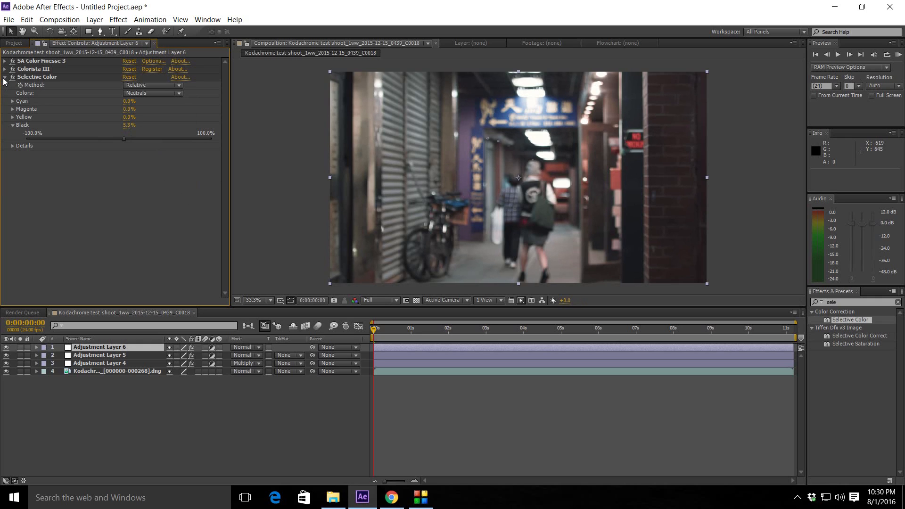
Step: Collapse the Selective Color effect on the top adjustment layer
{"action": "left_click", "coordinate": [4, 77]}
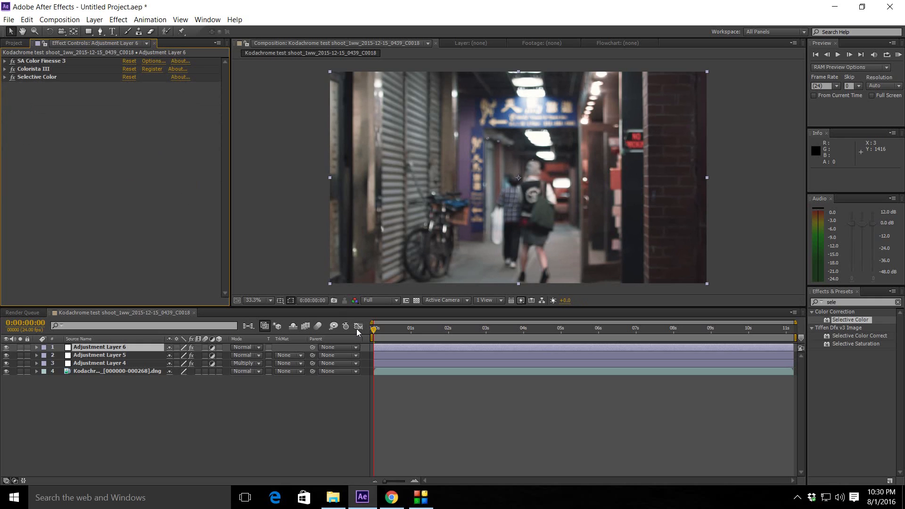
{"action": "mouse_move", "coordinate": [358, 327]}
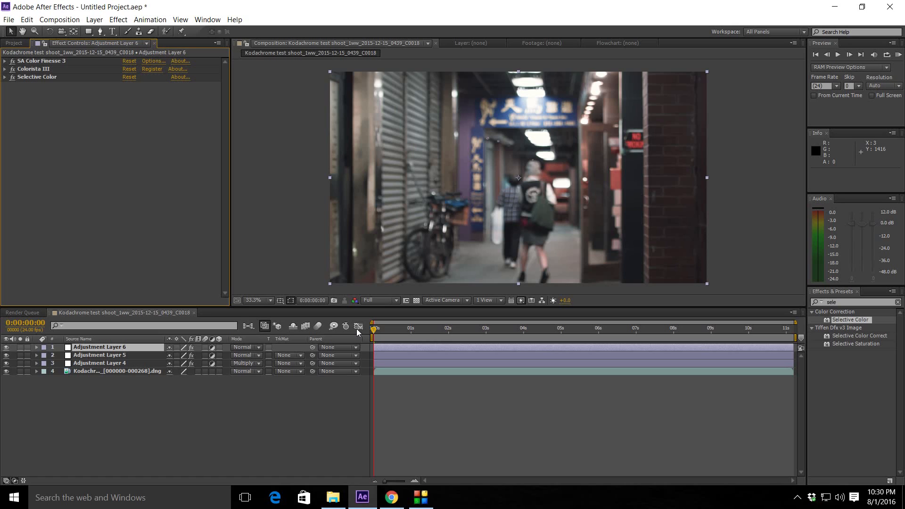
{"action": "mouse_move", "coordinate": [337, 318]}
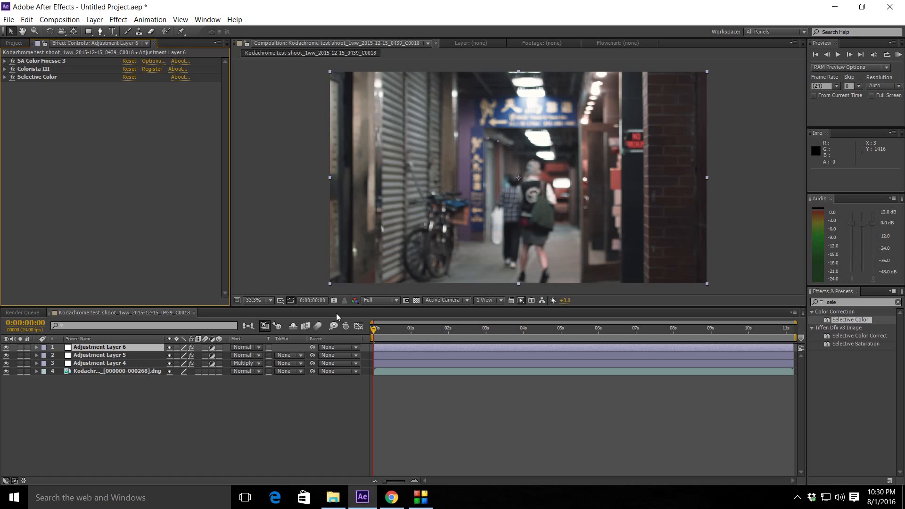
{"action": "mouse_move", "coordinate": [332, 314]}
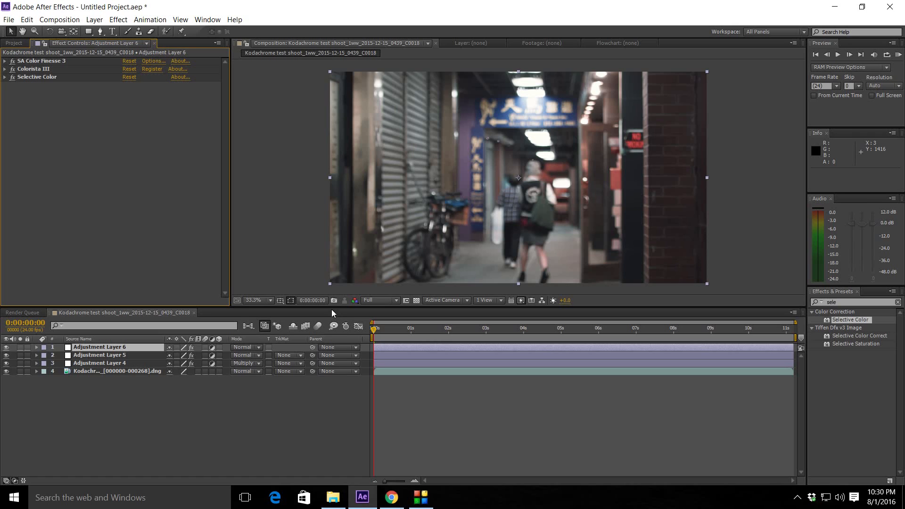
{"action": "mouse_move", "coordinate": [332, 307]}
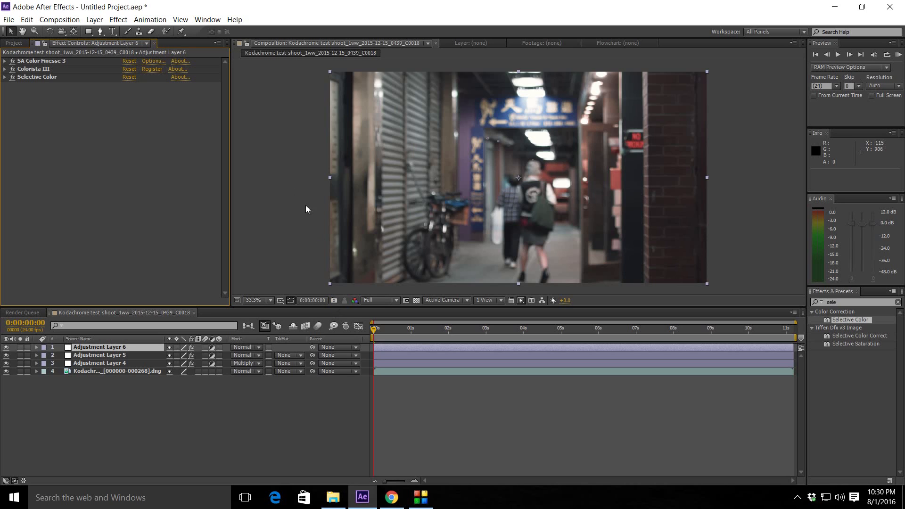
{"action": "mouse_move", "coordinate": [288, 186]}
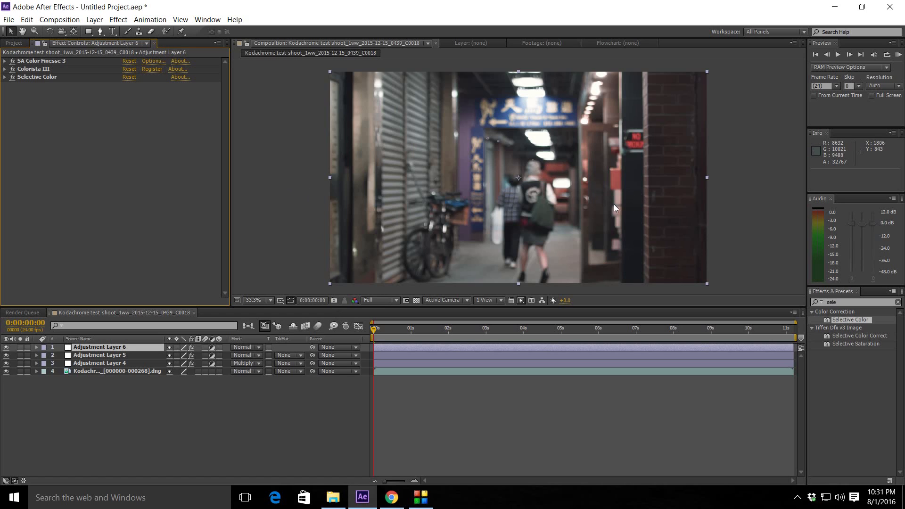
{"action": "mouse_move", "coordinate": [570, 200]}
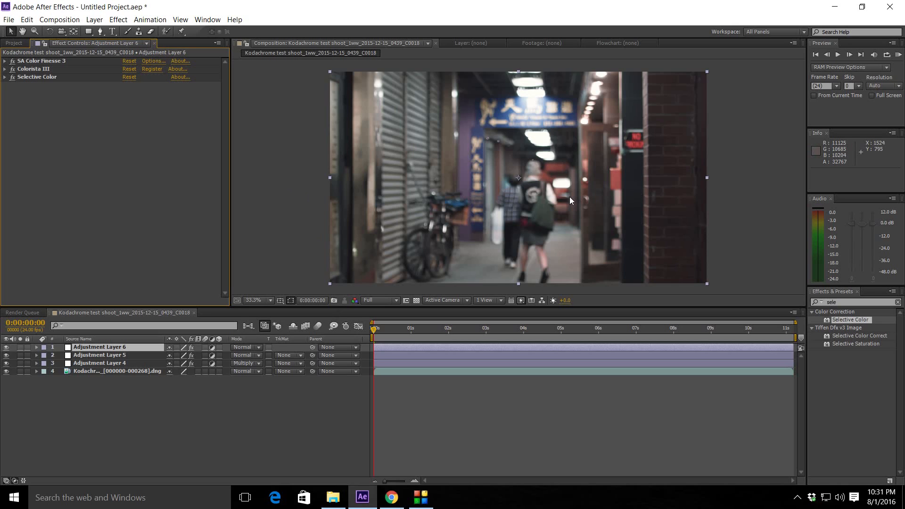
{"action": "mouse_move", "coordinate": [573, 200]}
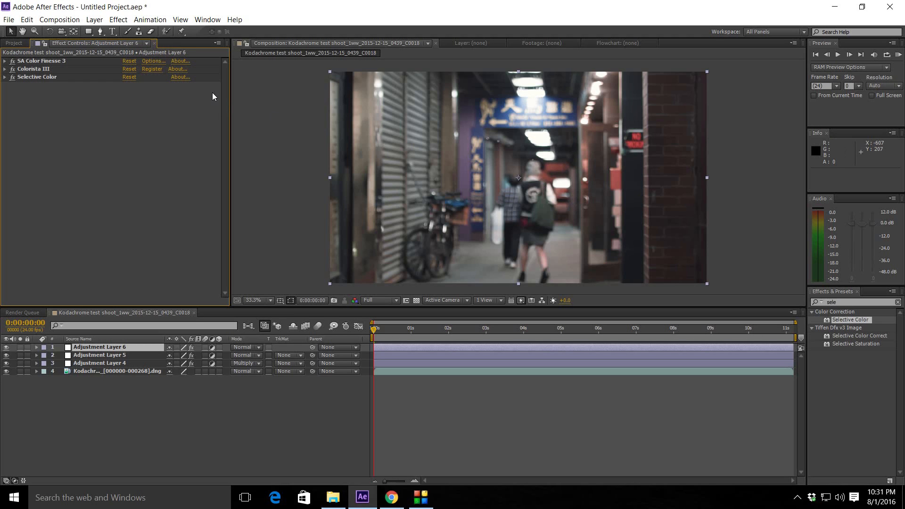
{"action": "mouse_move", "coordinate": [213, 96]}
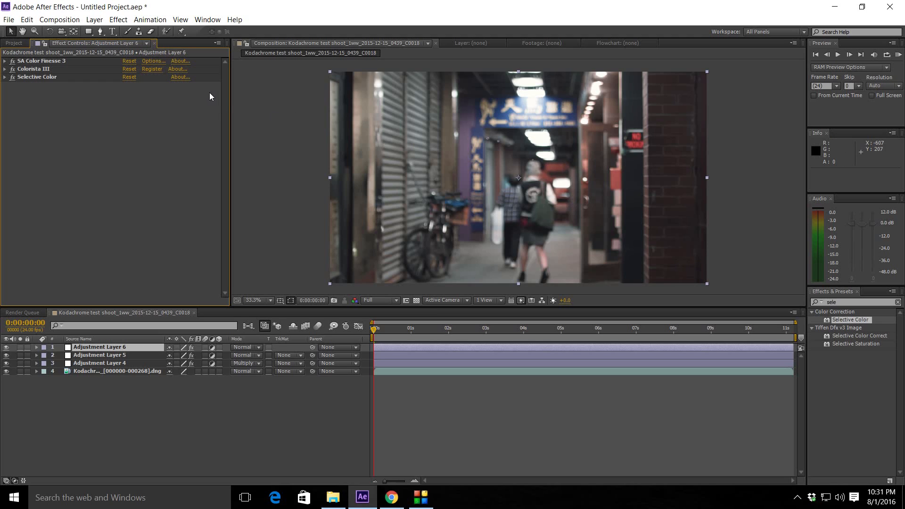